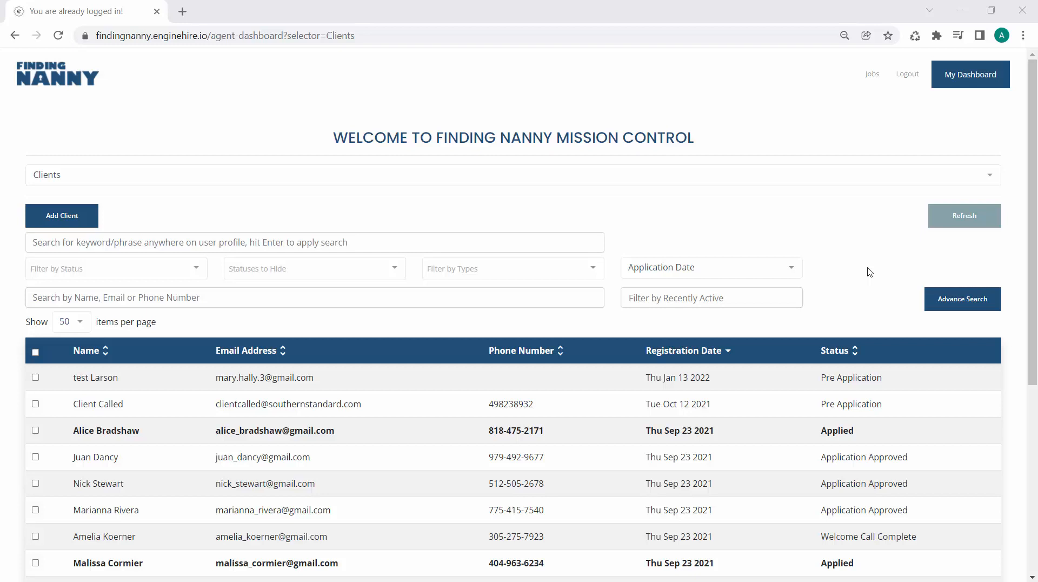
mouse_move(687, 183)
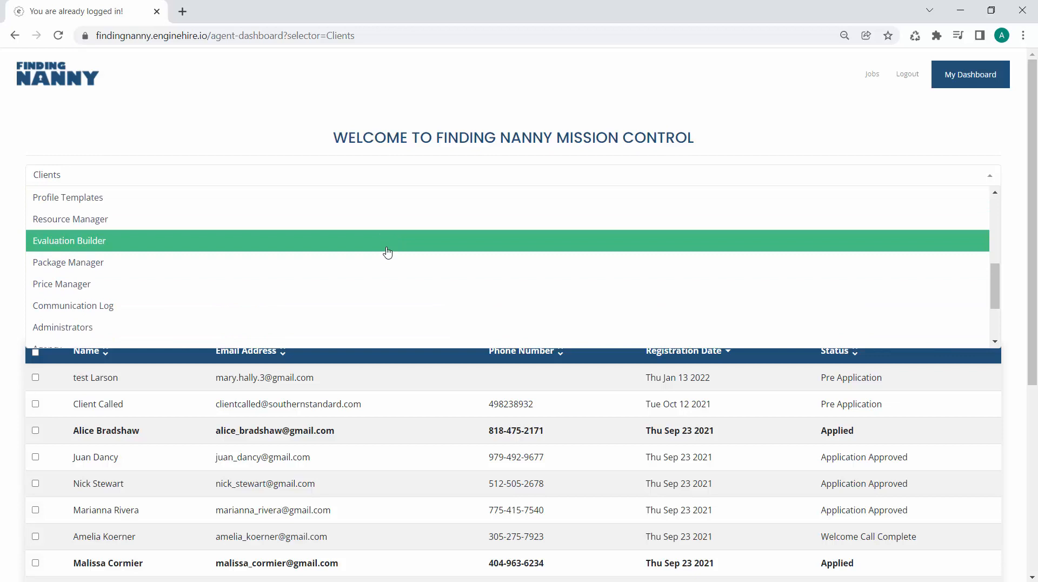
Step: Switch the dashboard section to Evaluation Builder to see the Nanny Skills evaluation list
click(69, 240)
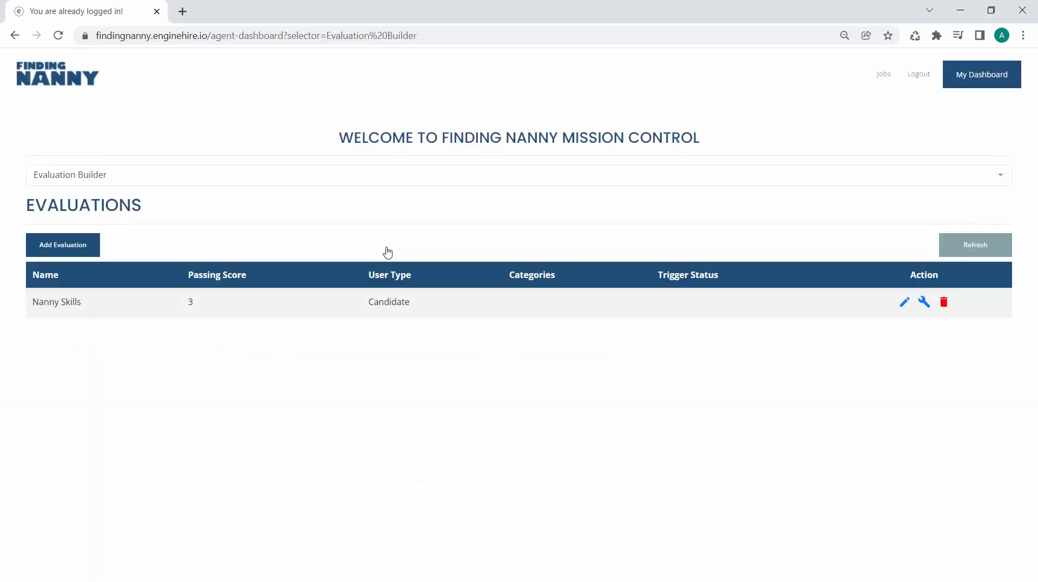
mouse_move(62, 244)
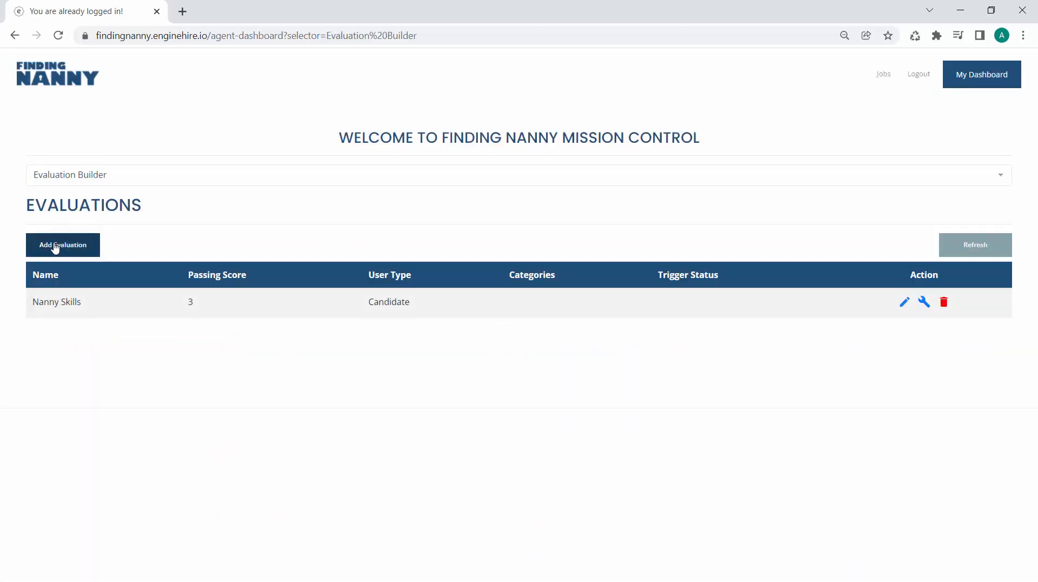
Step: Create a new evaluation 'Sitter Skills' with a ten-minute completion note and passing score 1
click(62, 244)
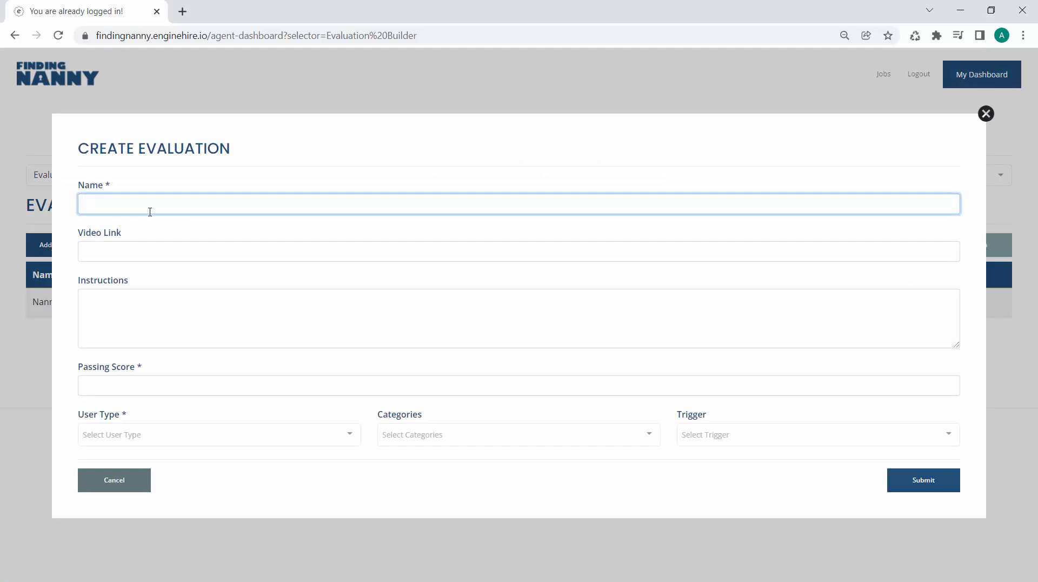
text(Siiter)
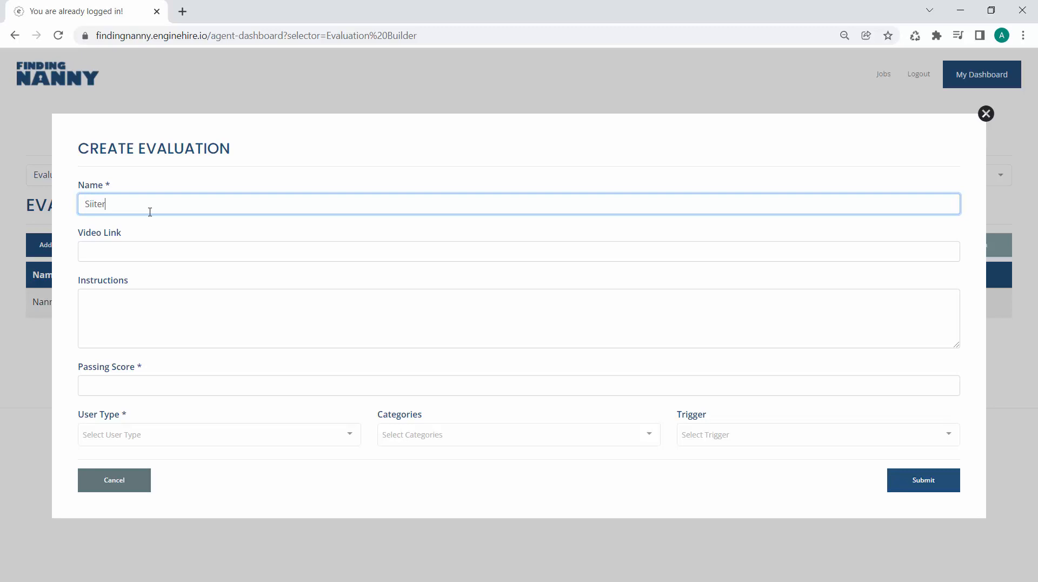
text(Sitter Skills)
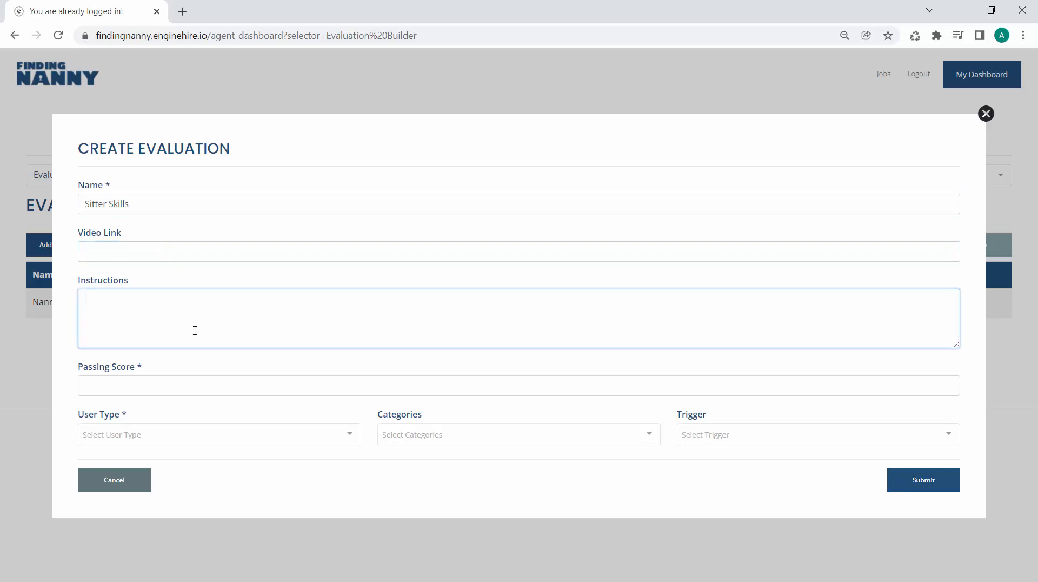
text(Please give yourself 10 minu)
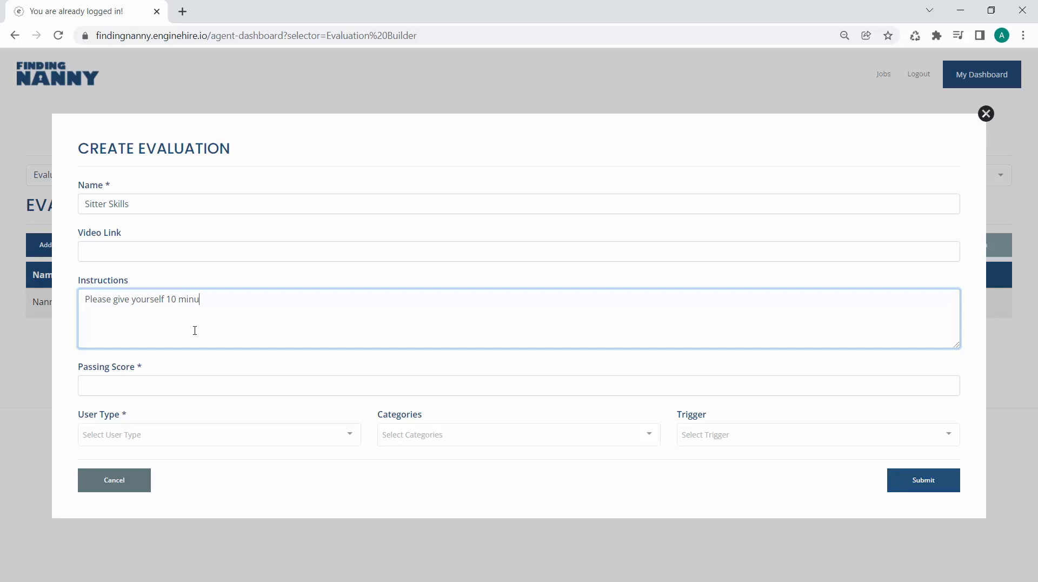
text(tes to complete)
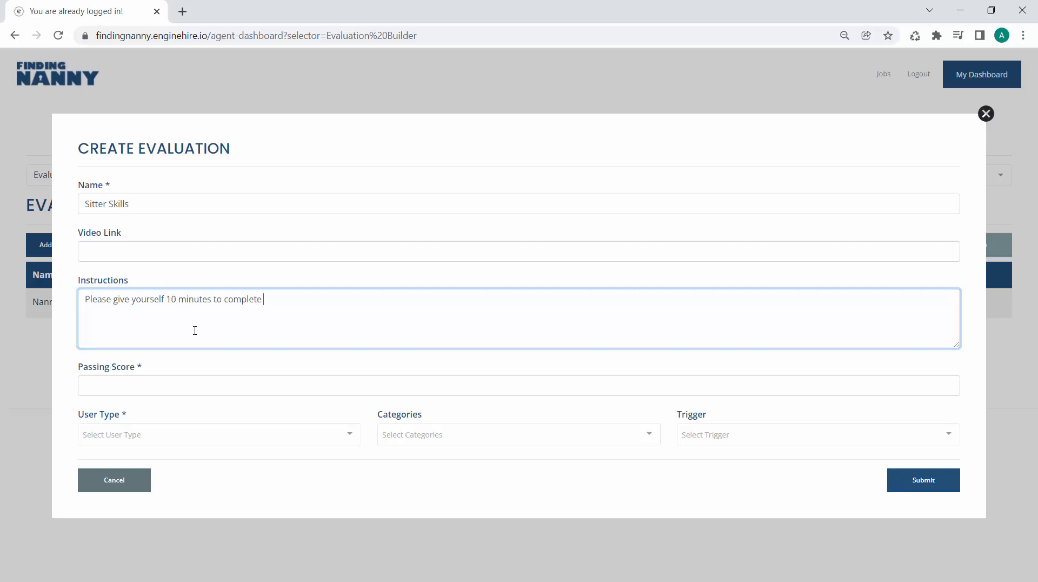
text(this asses)
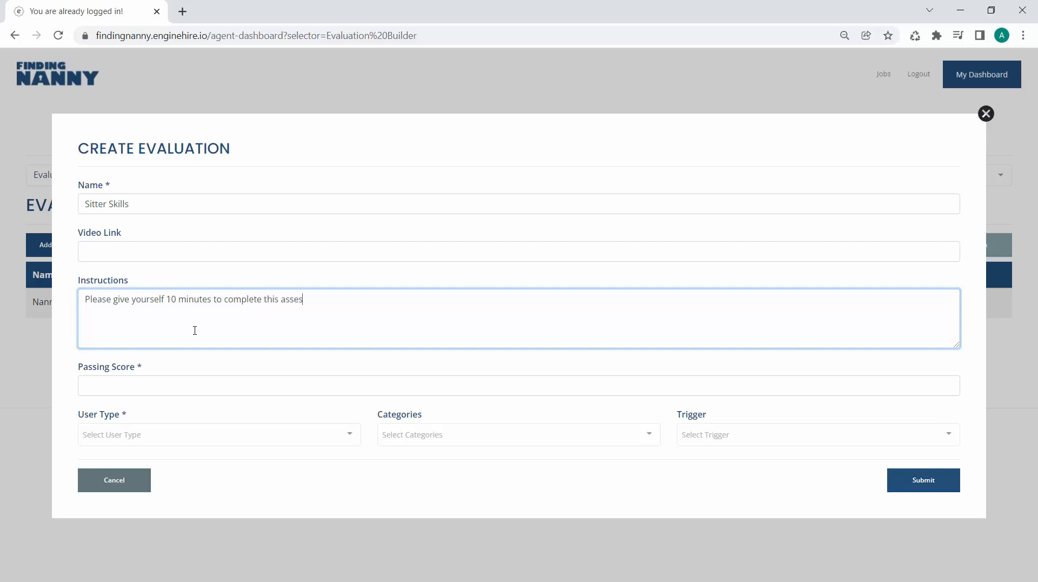
text(sment!)
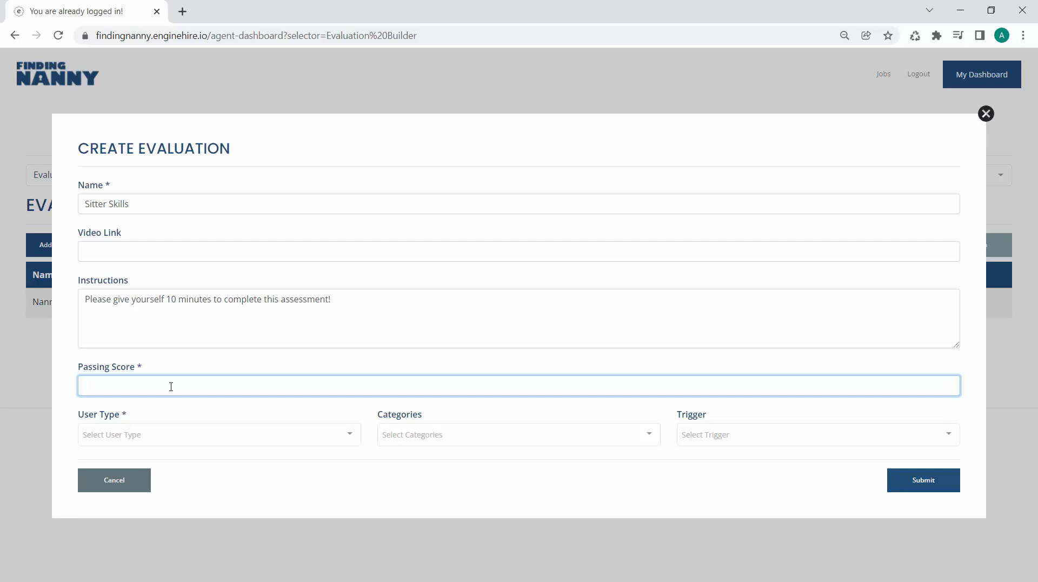
text(1)
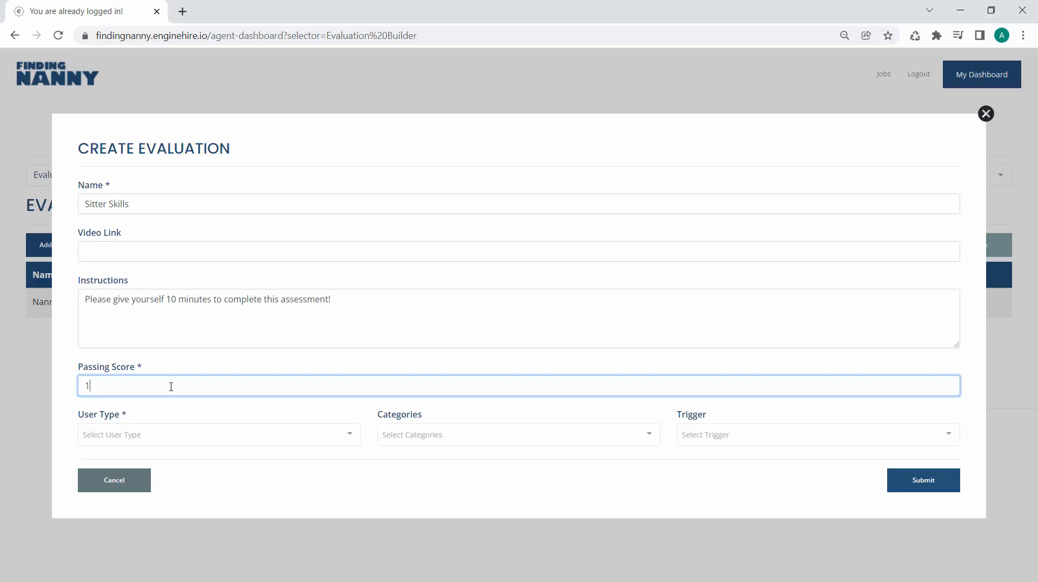
Step: Make Sitter Skills a candidate evaluation triggered at Interview Complete status, and submit it
click(218, 434)
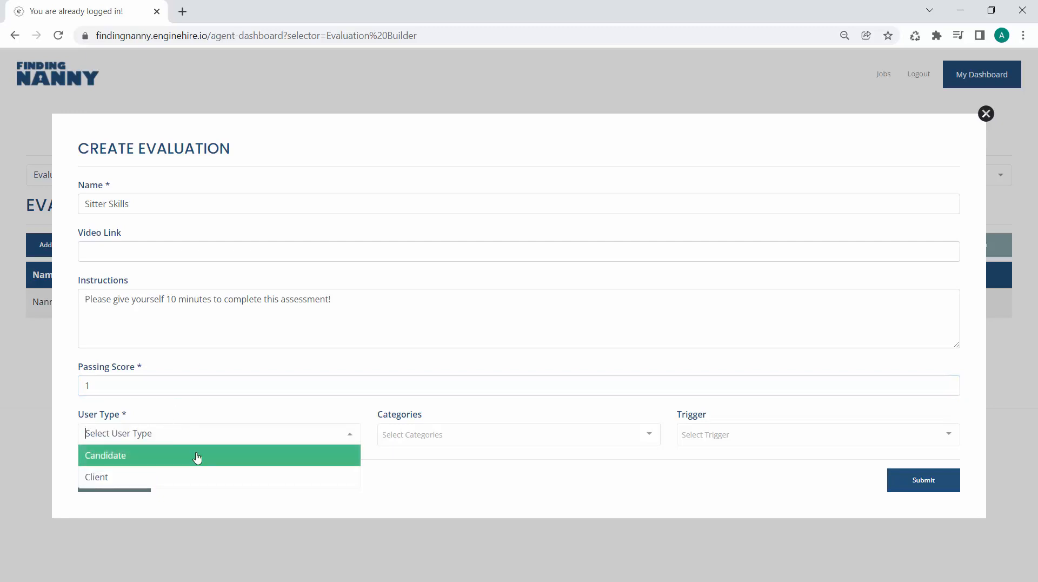
click(104, 455)
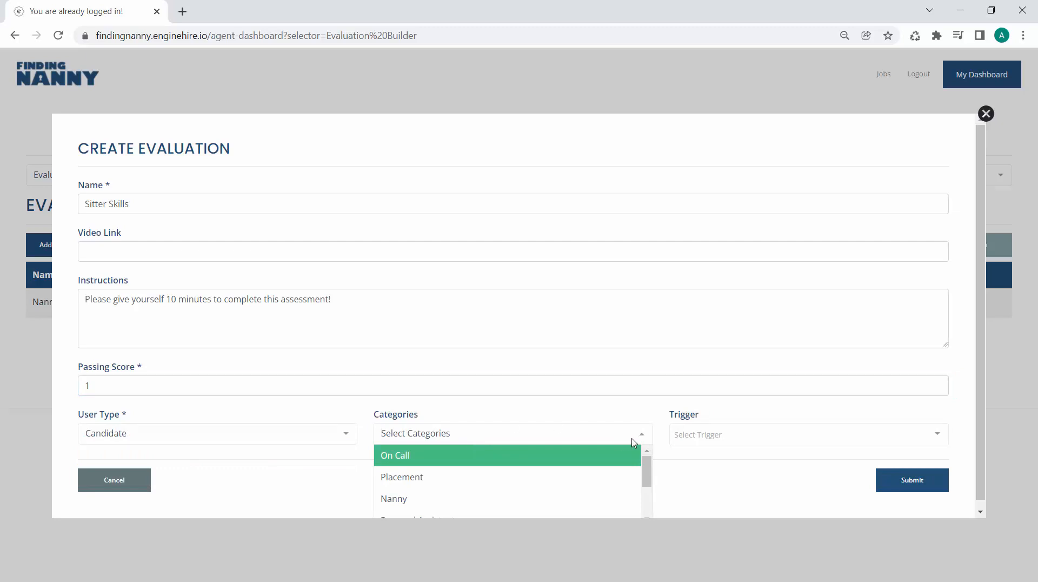
click(808, 435)
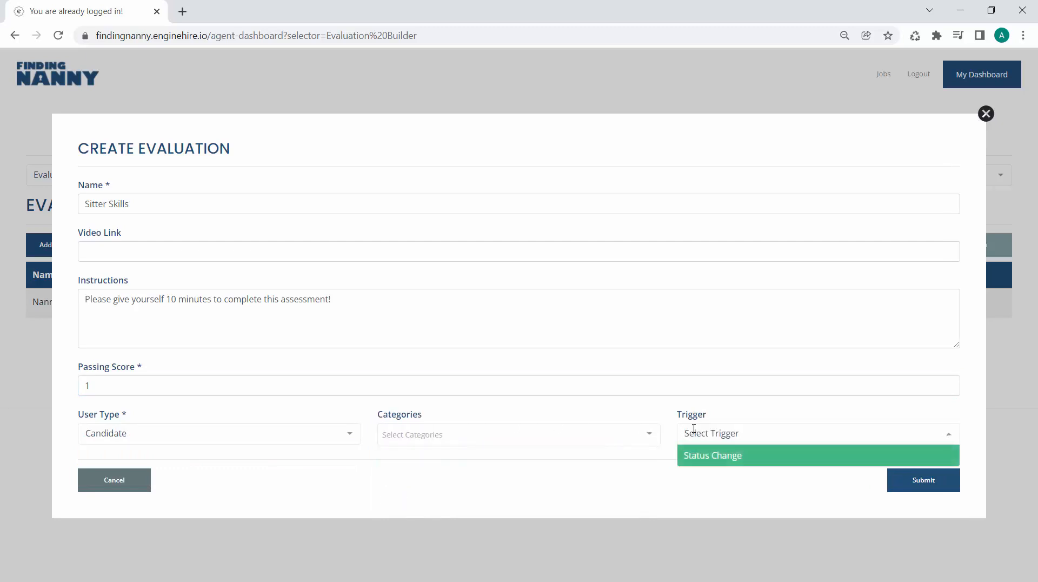
click(713, 454)
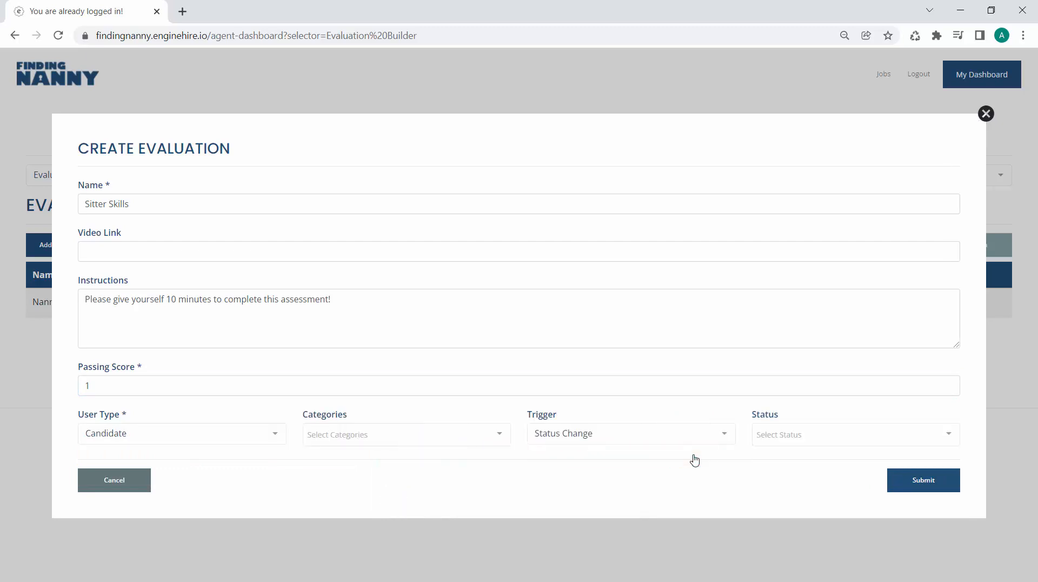
click(854, 434)
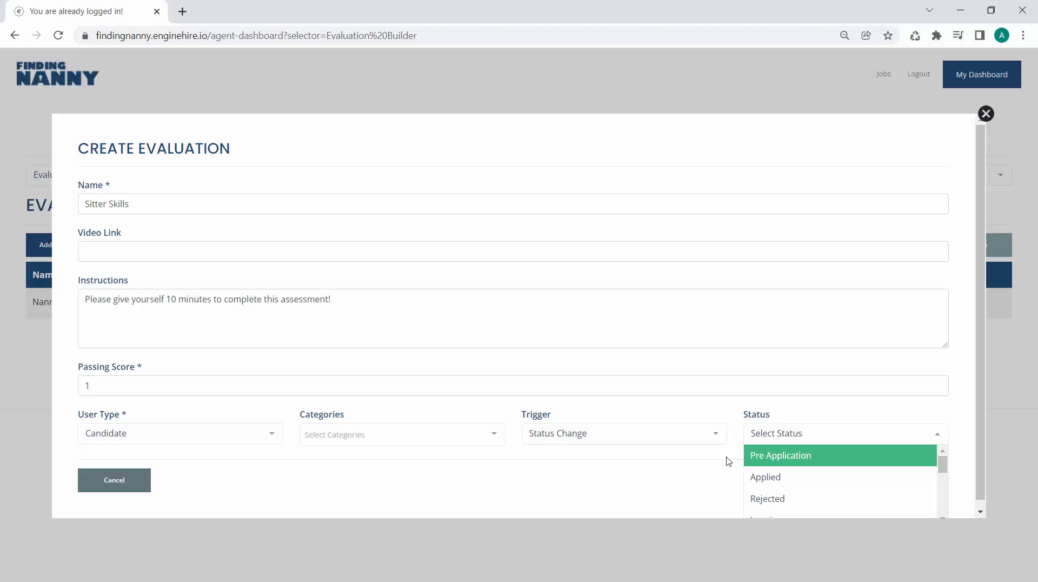
mouse_move(755, 470)
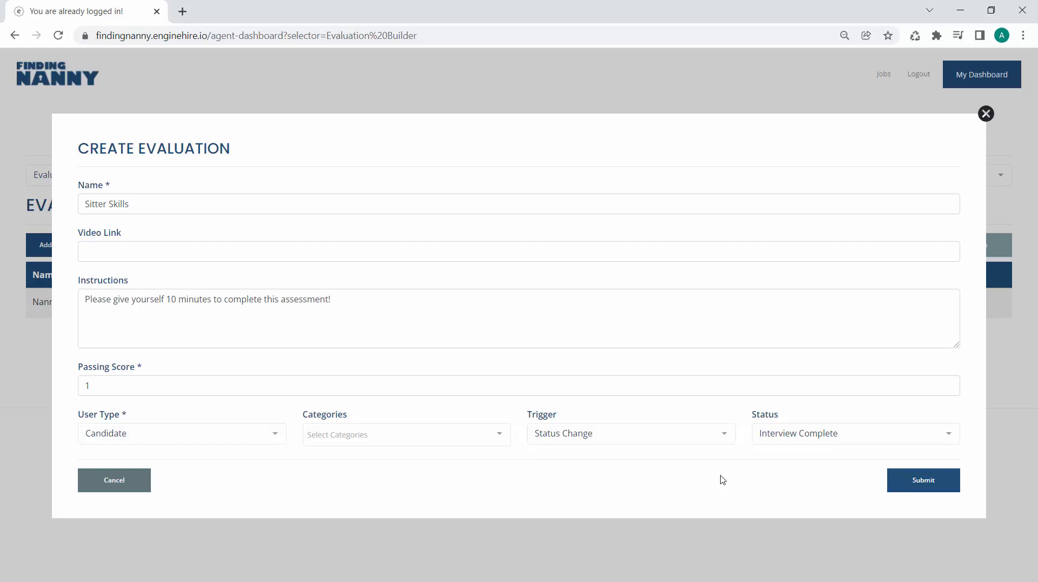
mouse_move(775, 411)
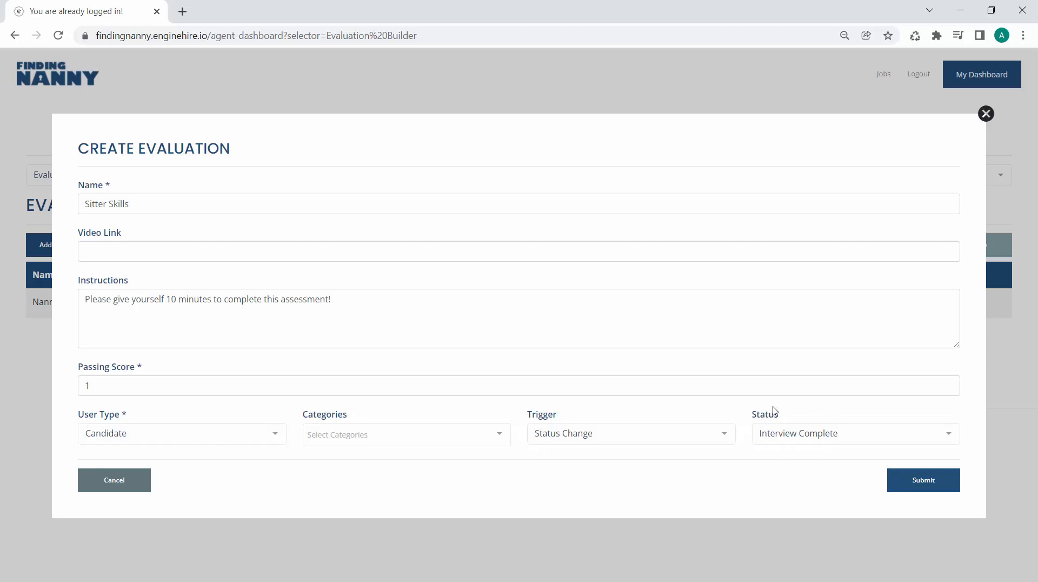
mouse_move(923, 479)
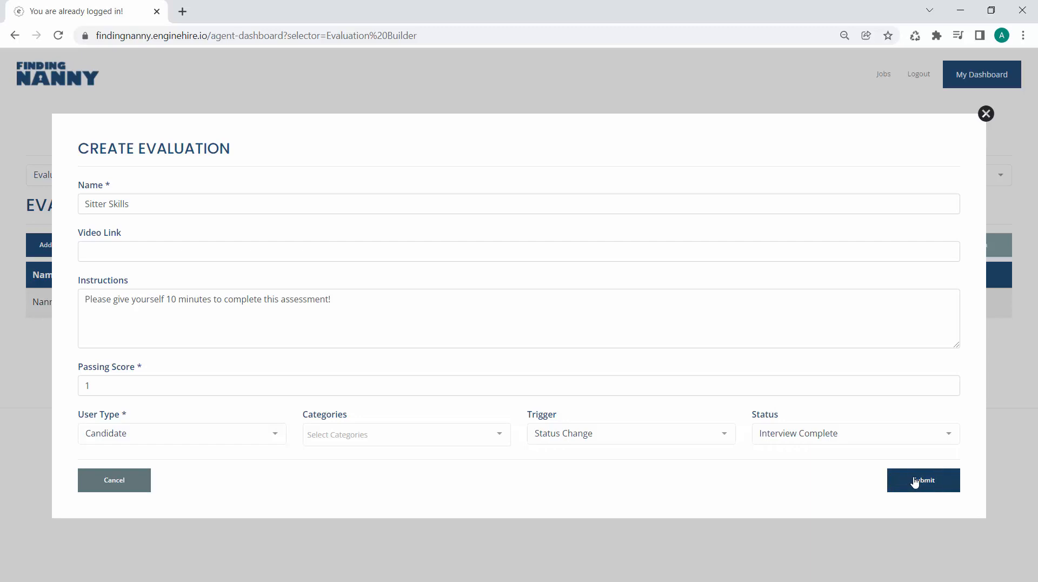
click(923, 480)
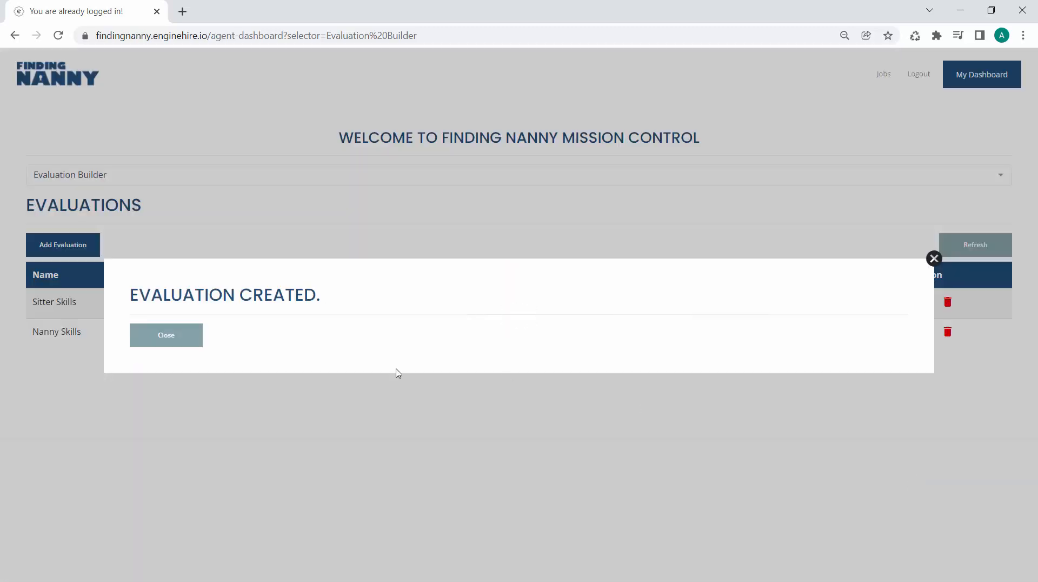
click(165, 334)
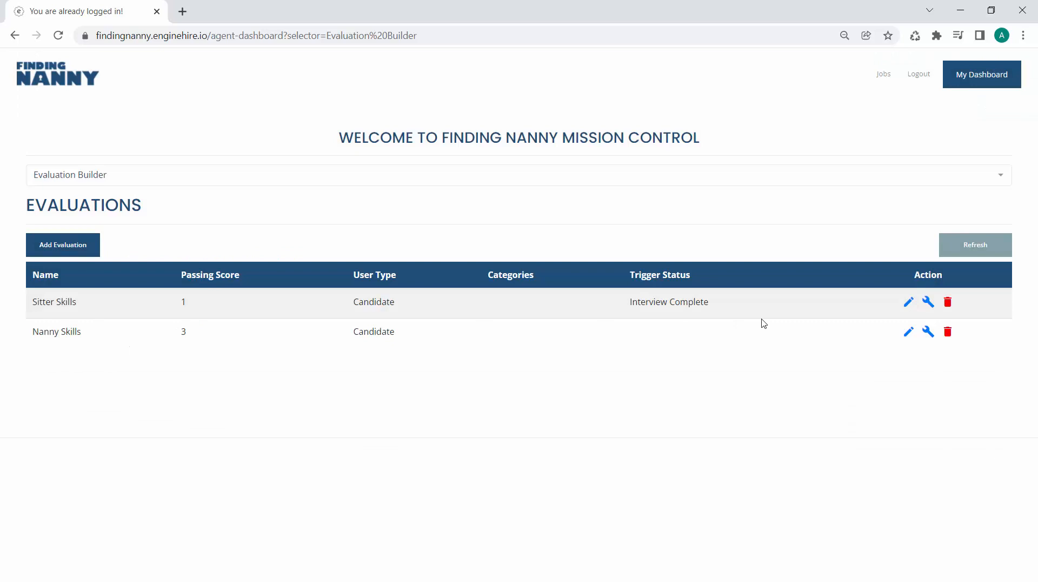
mouse_move(928, 302)
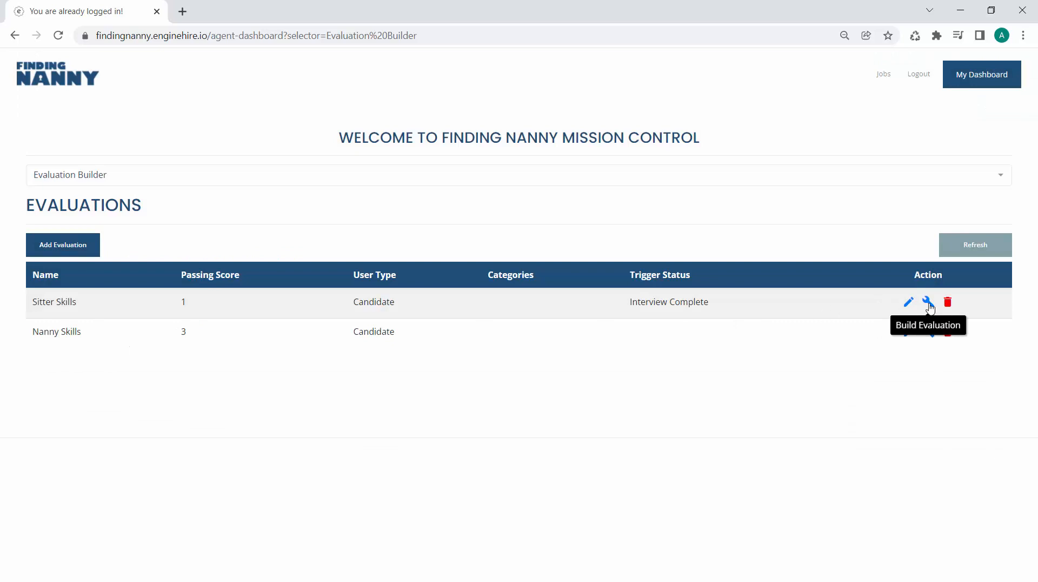
Step: Open the Sitter Skills questions and write a new question about a crying baby
click(928, 302)
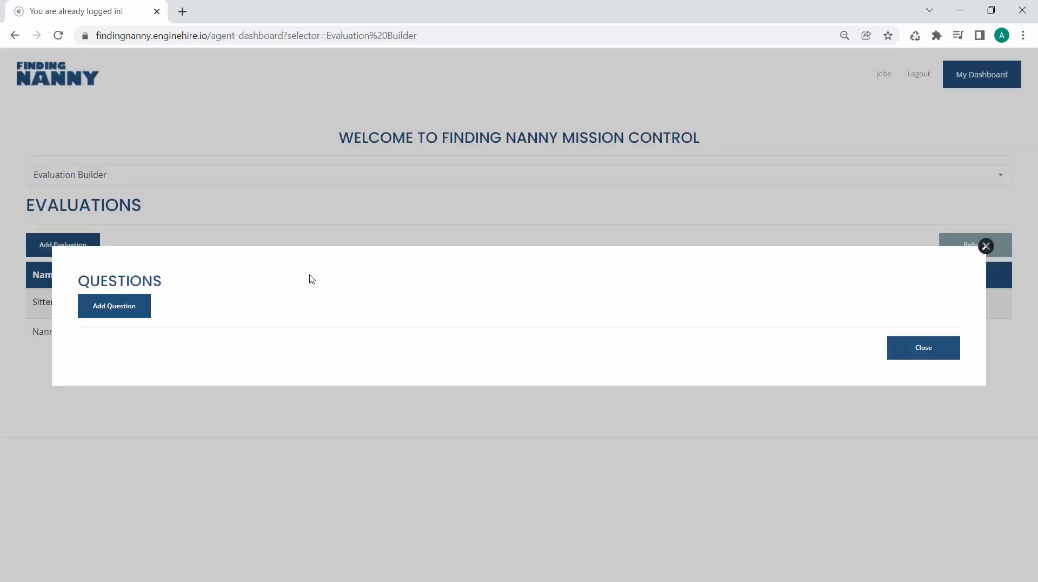
click(114, 306)
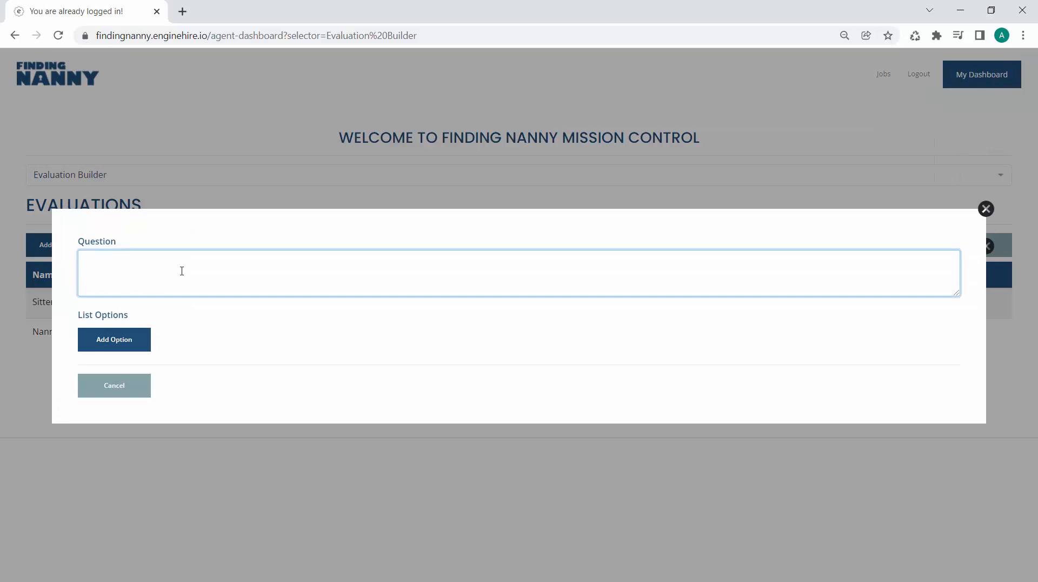
text(If a)
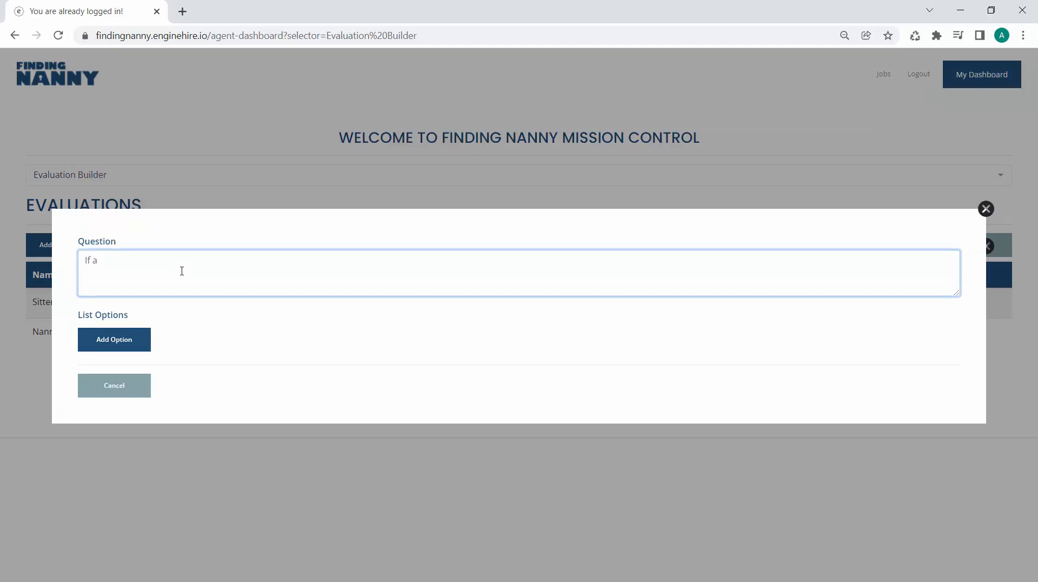
text(baby is crying, what should you)
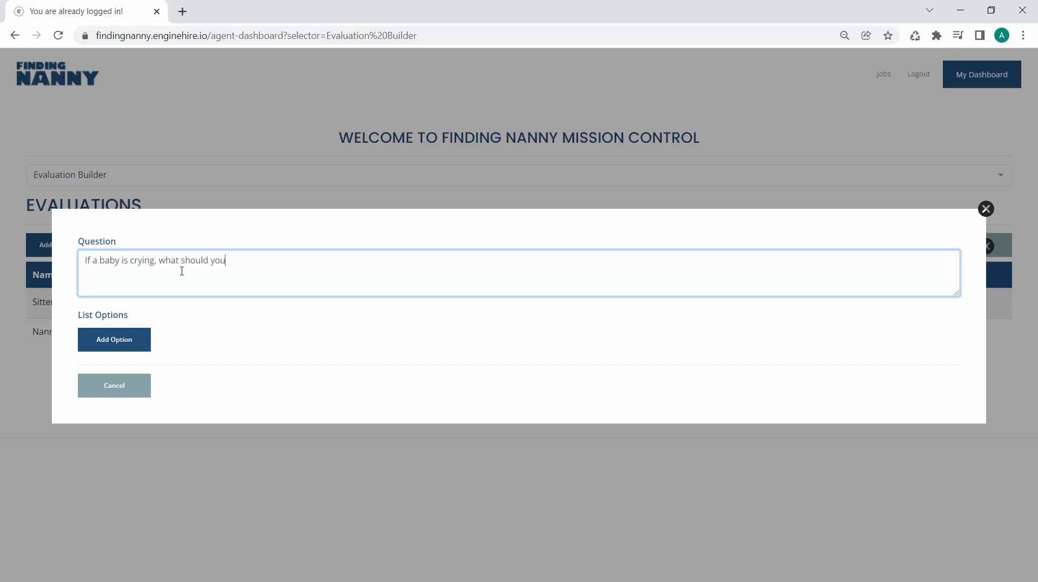
Step: Add three answer options, mark 'Call the cops' correct, and create the question
click(114, 339)
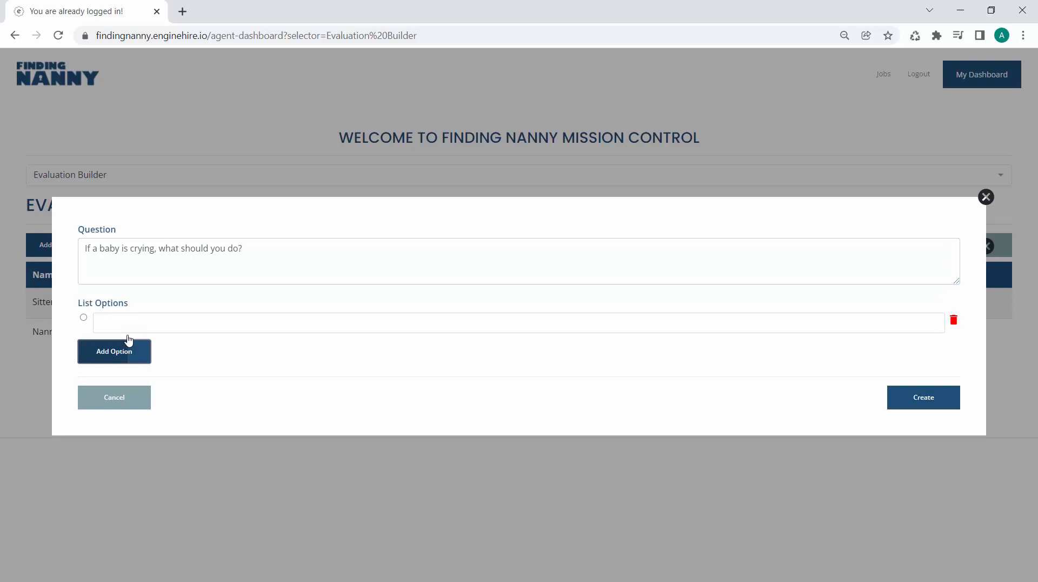
text(Ignore them)
text(Ca)
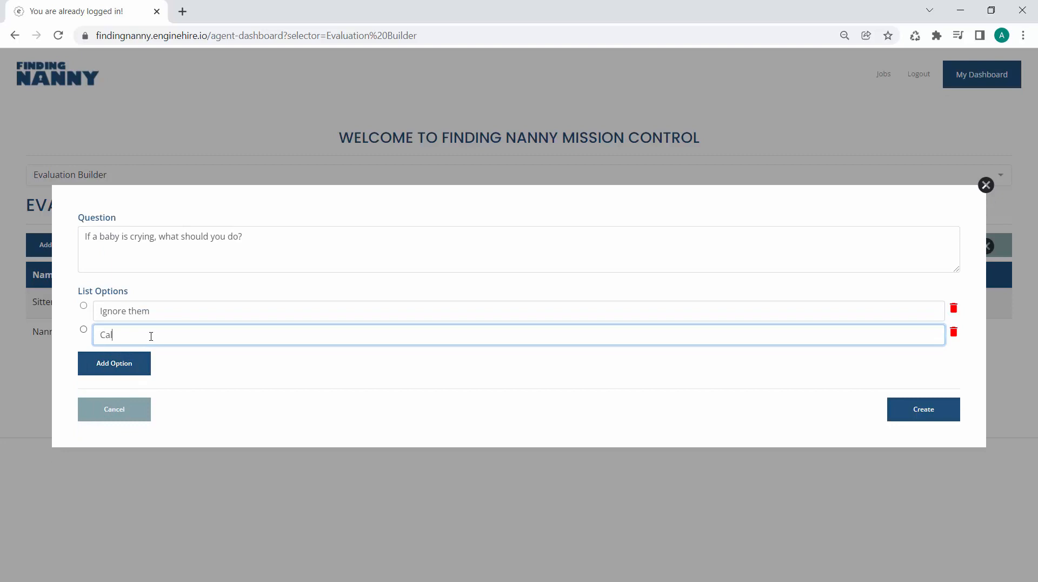
text(l the cops)
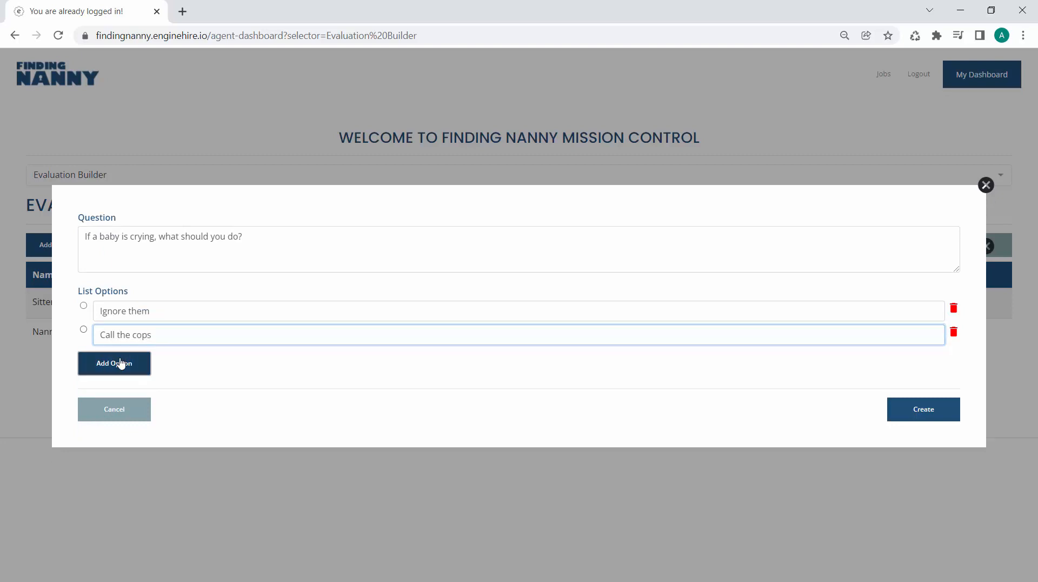
click(113, 362)
text(Try to soothe t)
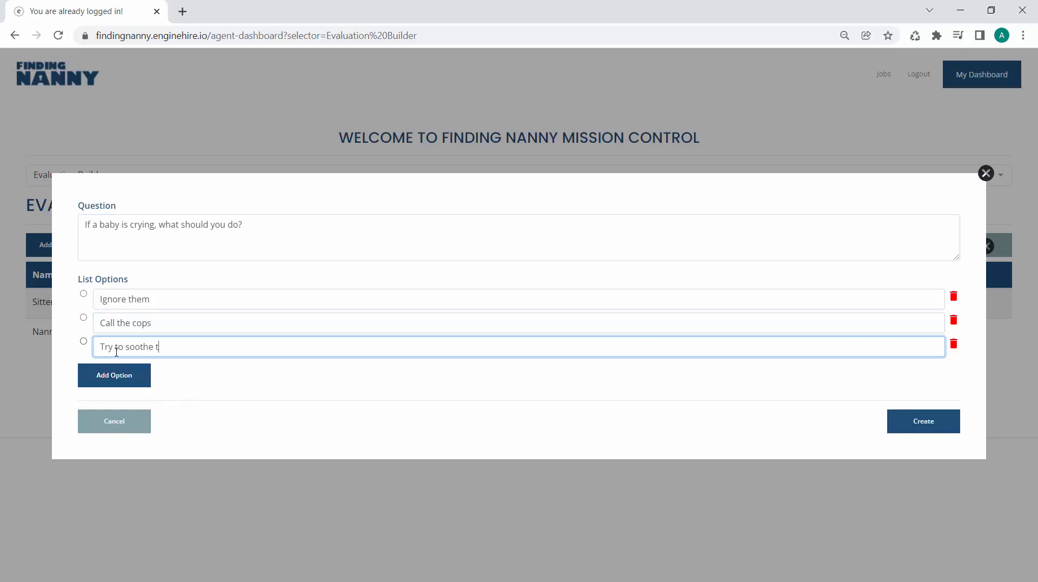
text(g)
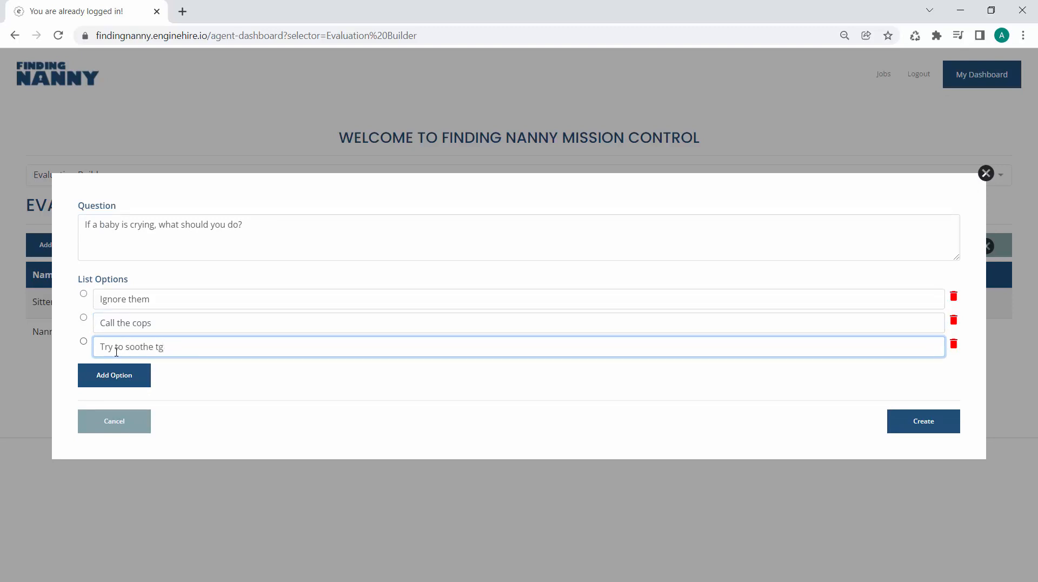
text(hem)
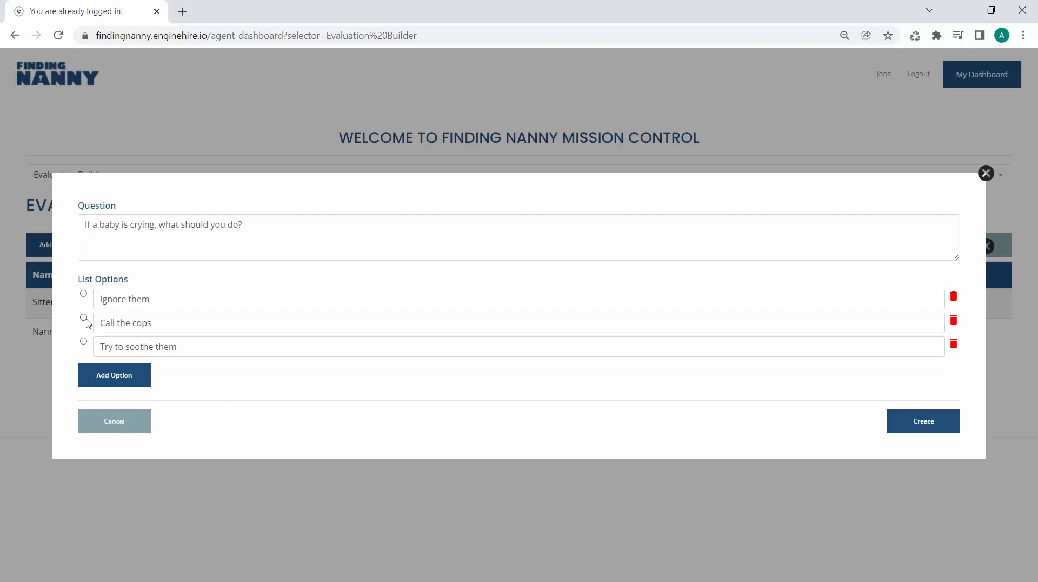
click(83, 317)
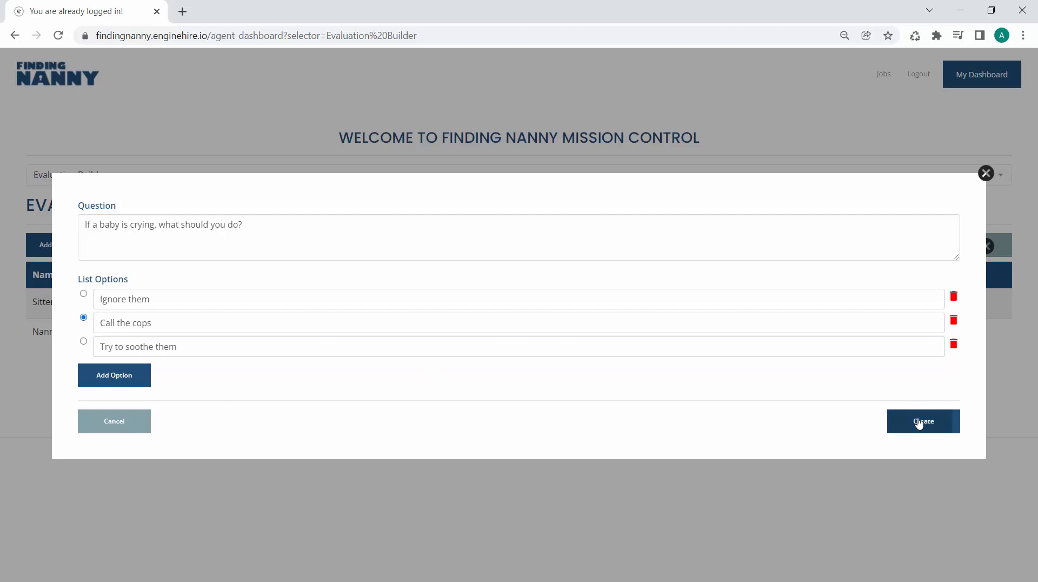
click(922, 421)
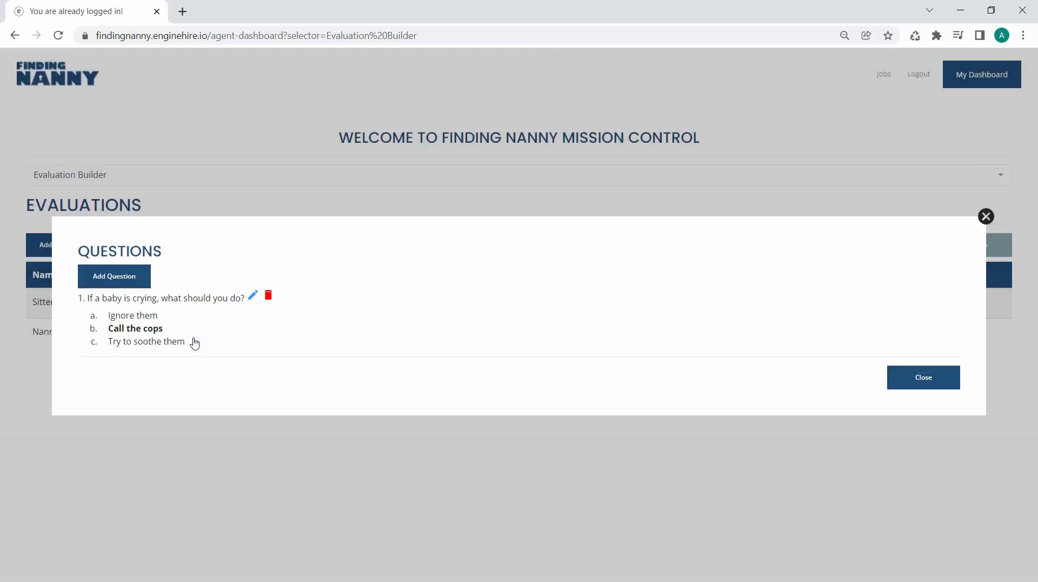
mouse_move(182, 321)
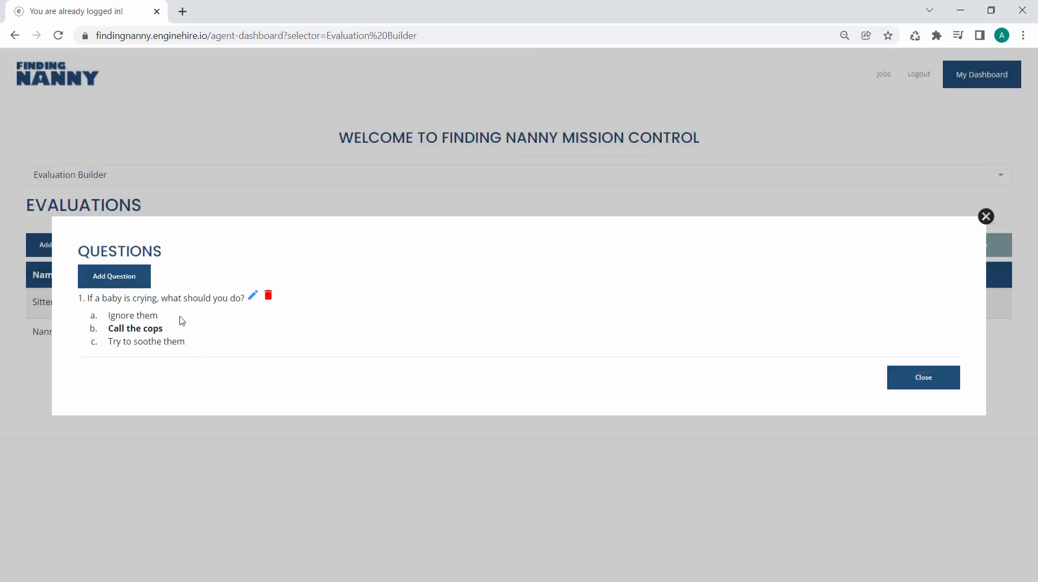
mouse_move(172, 335)
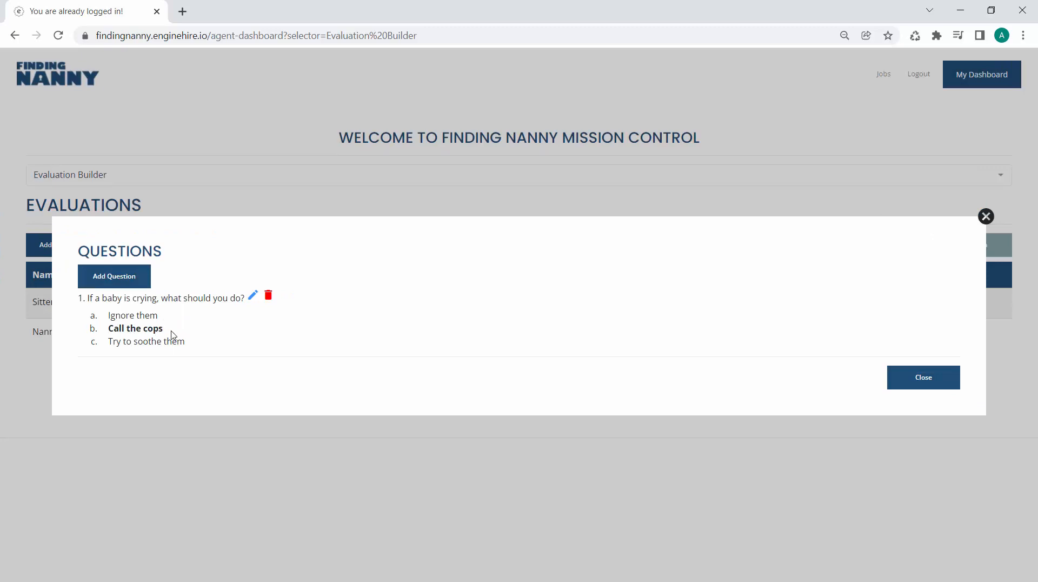
Step: Write a second question: 'If the parents are late coming home, what should you do?'
click(114, 275)
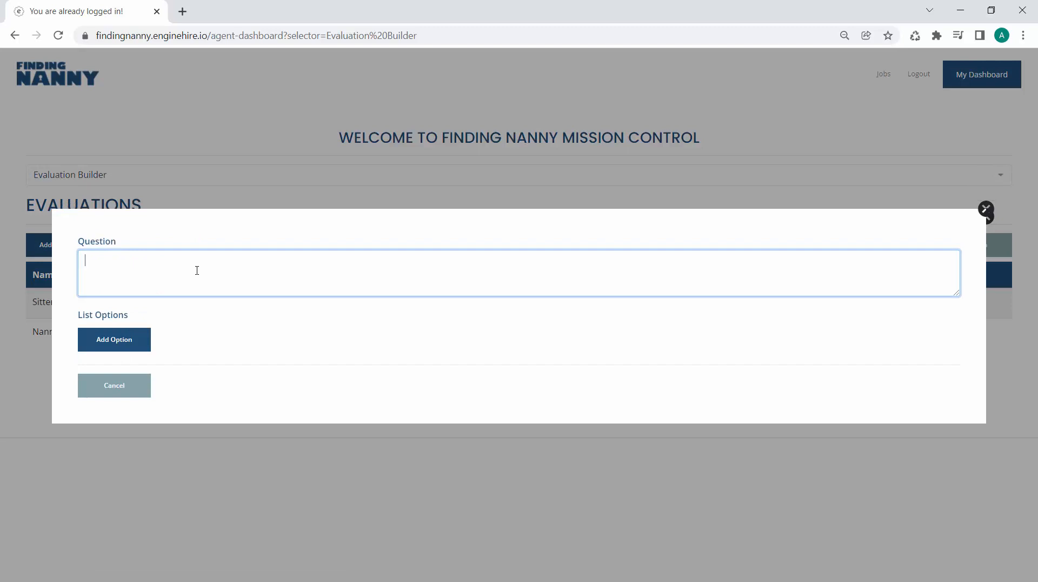
text(If the parent)
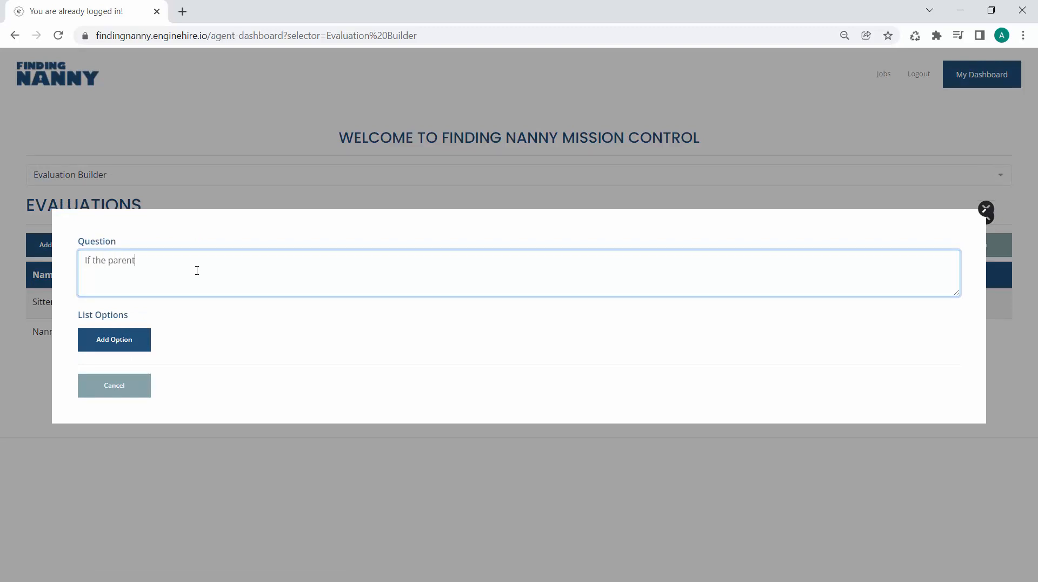
text(s are late com)
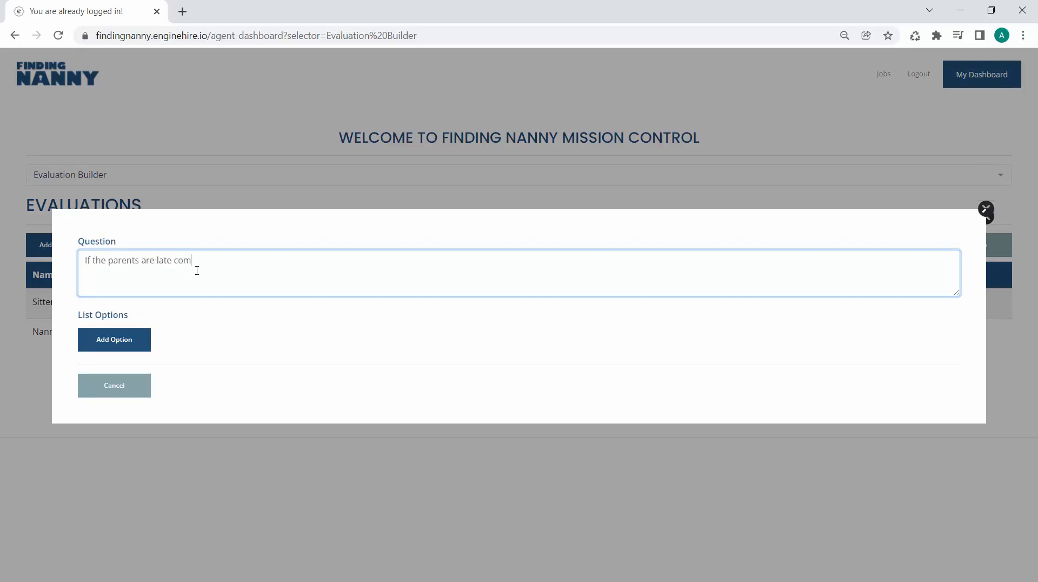
text(ing home, w)
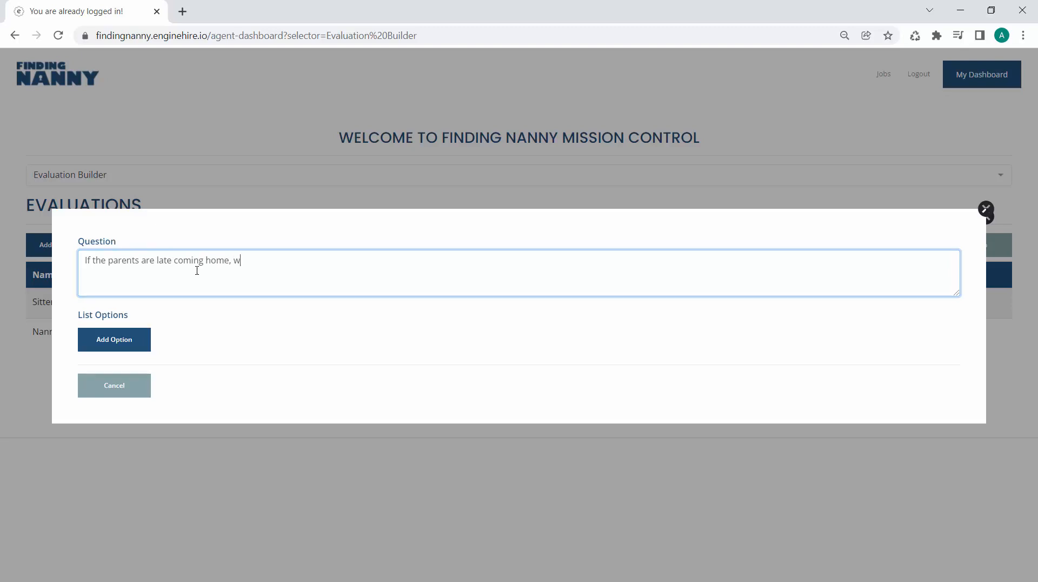
text(hat should)
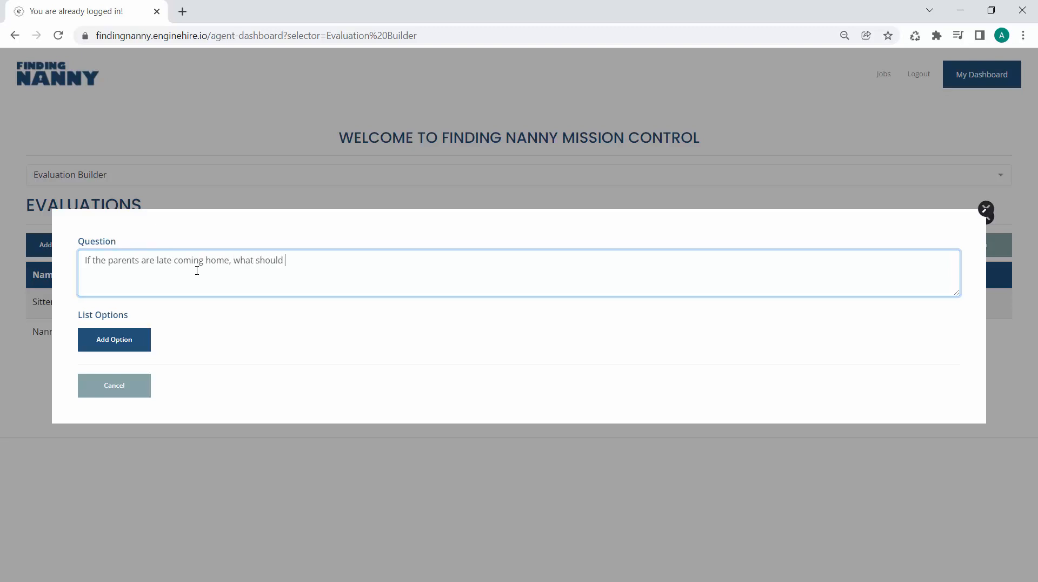
text(you do?)
text(Le)
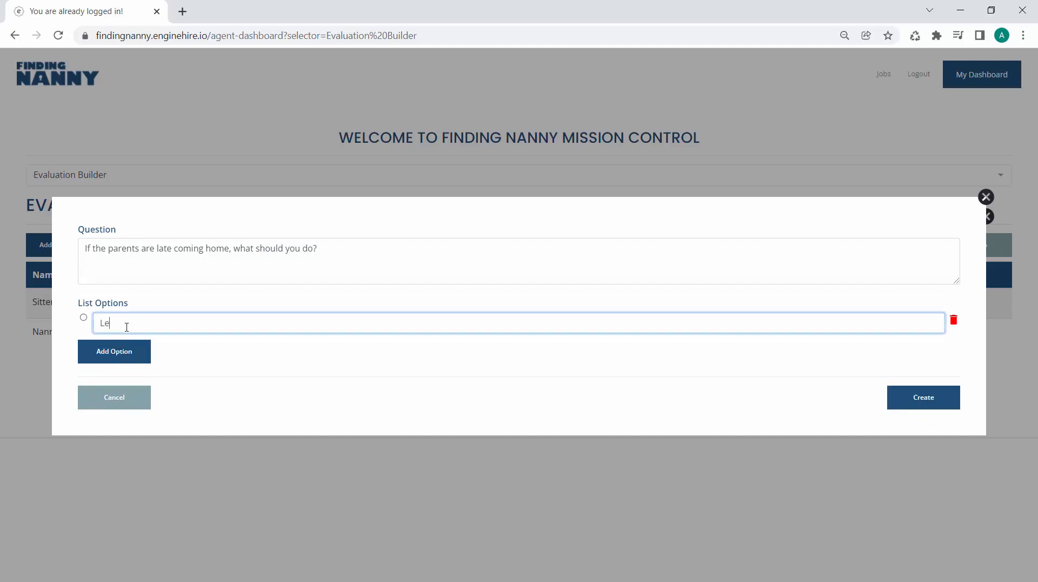
Step: Add answers 'Call them to check where they are' and 'Go to the movies', mark Leave correct, and save
click(114, 351)
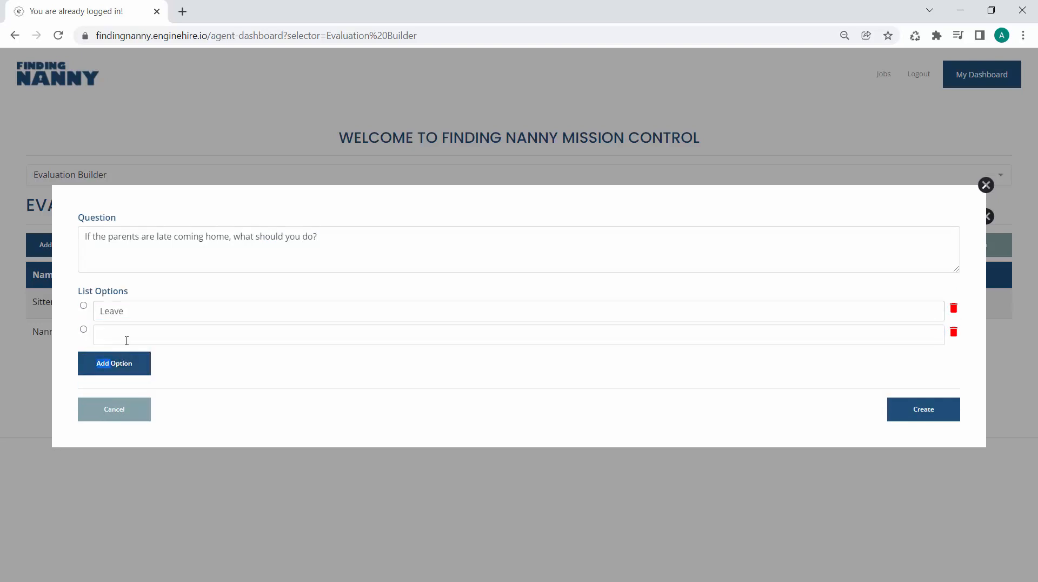
text(Call the)
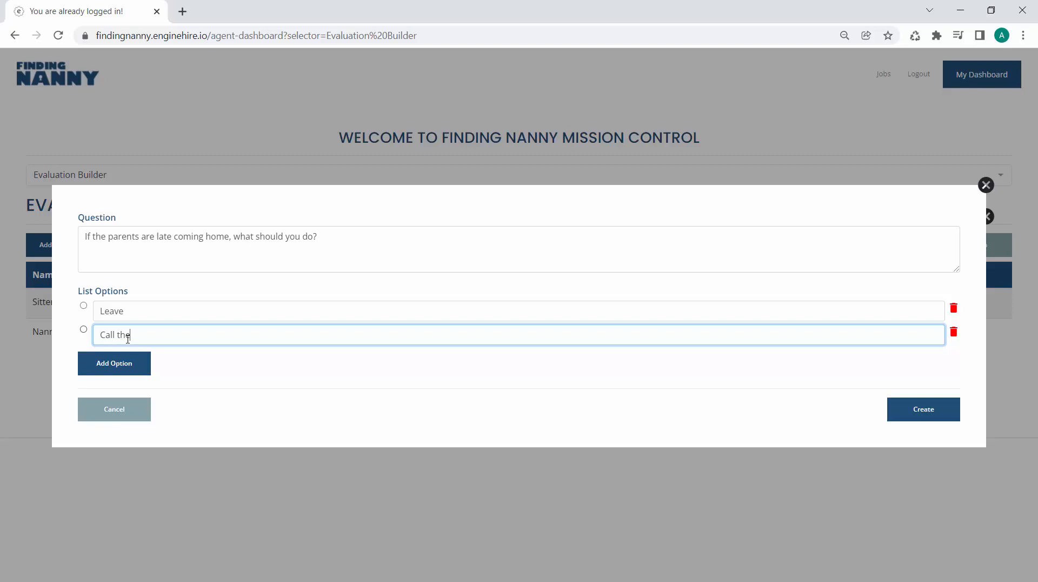
text(m to check whe)
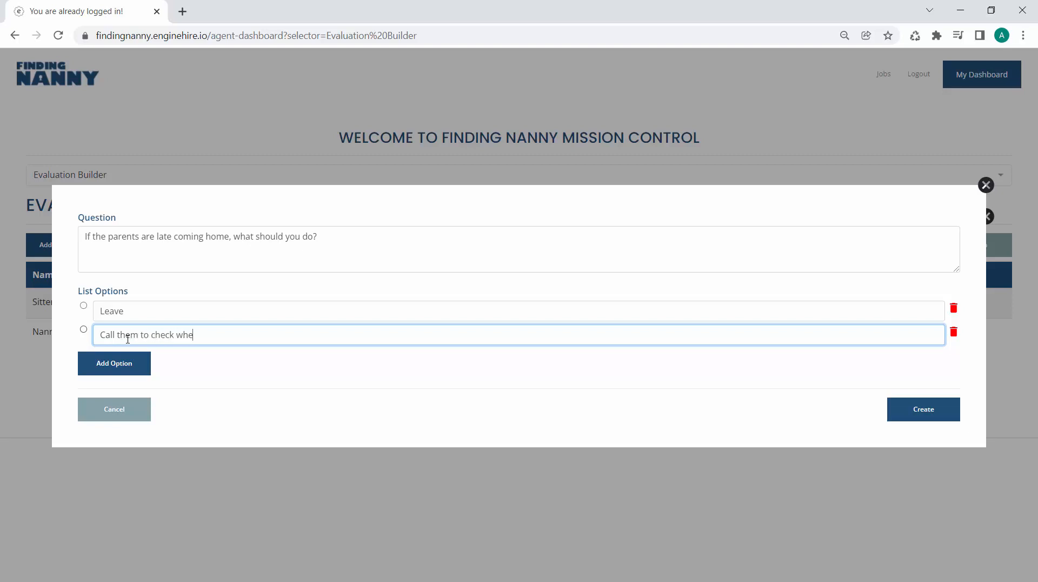
text(re they are)
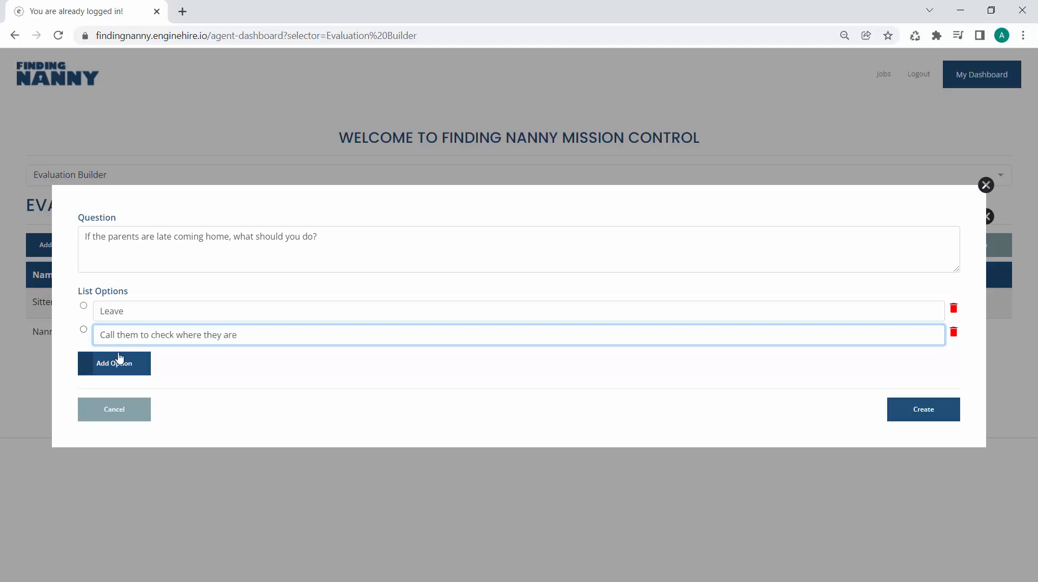
click(114, 363)
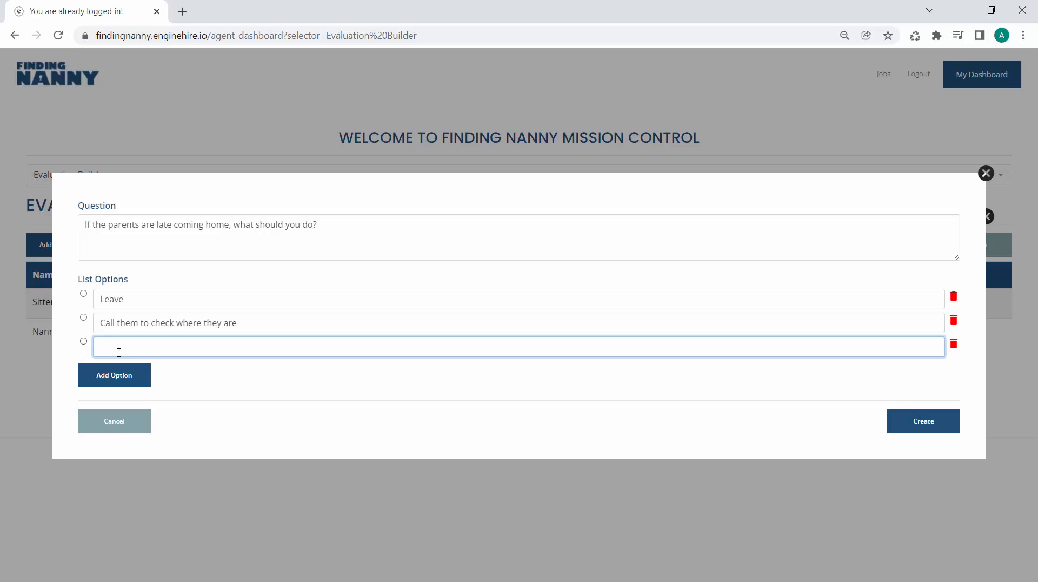
text(Go to the movie)
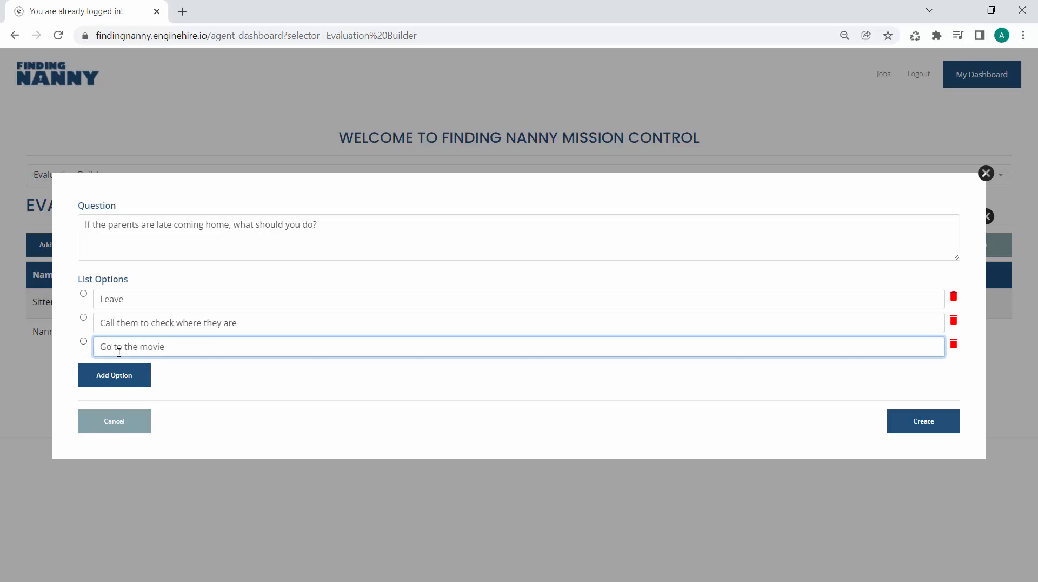
text(s)
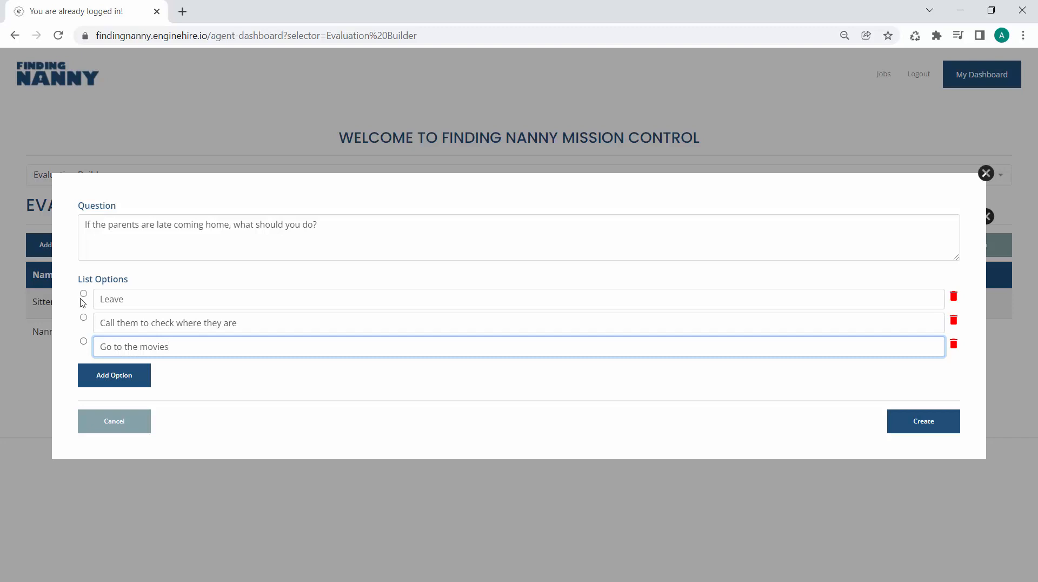
click(84, 293)
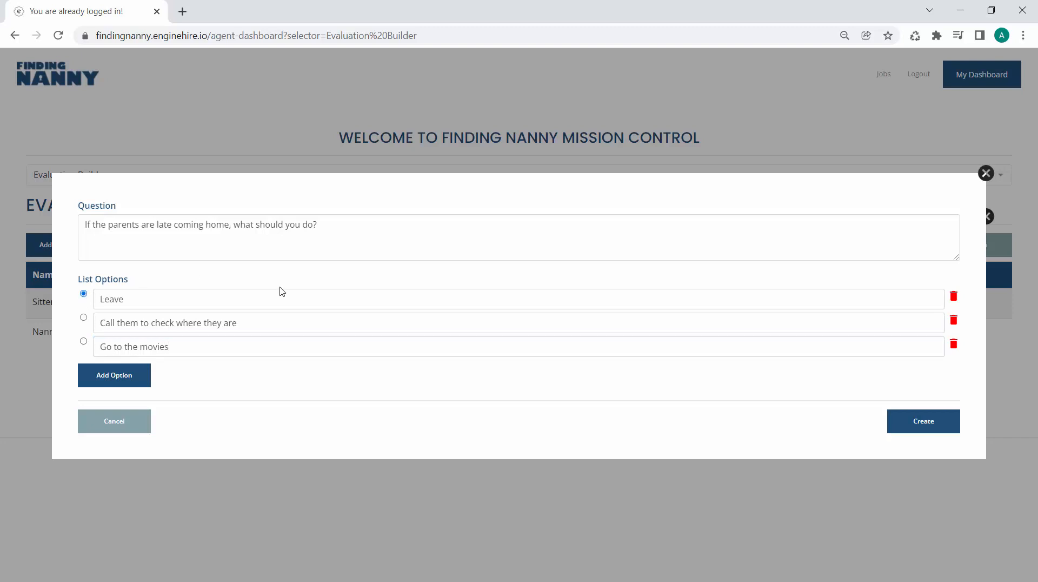
click(923, 421)
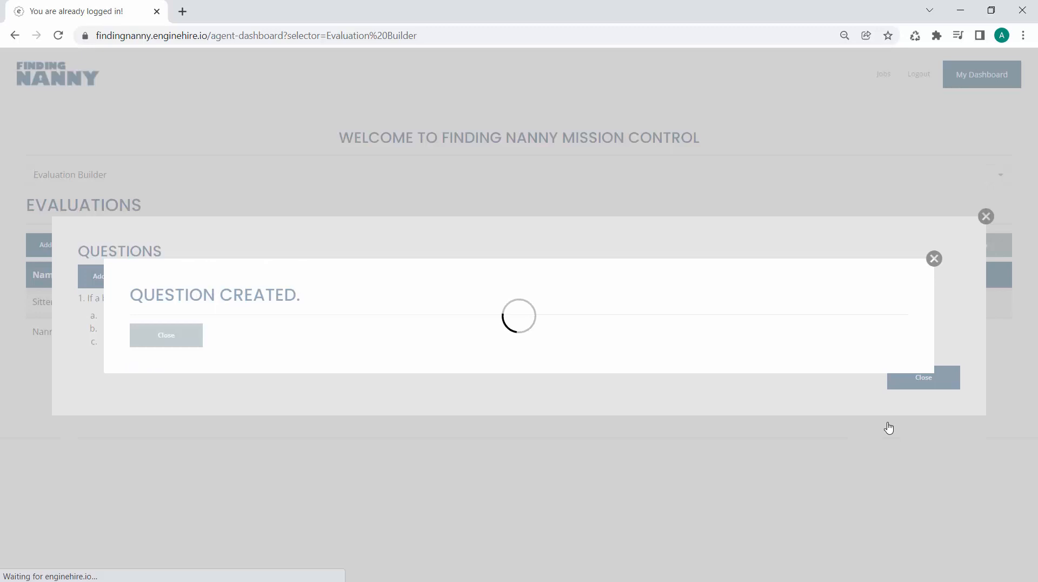
click(165, 334)
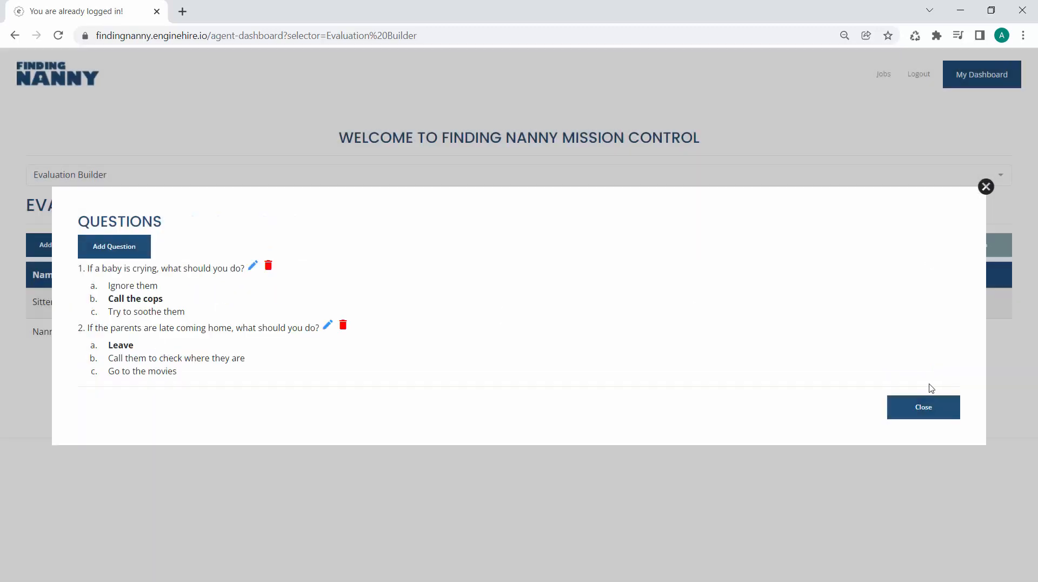
Step: Close the Sitter Skills question list and switch to the Candidates section
click(922, 406)
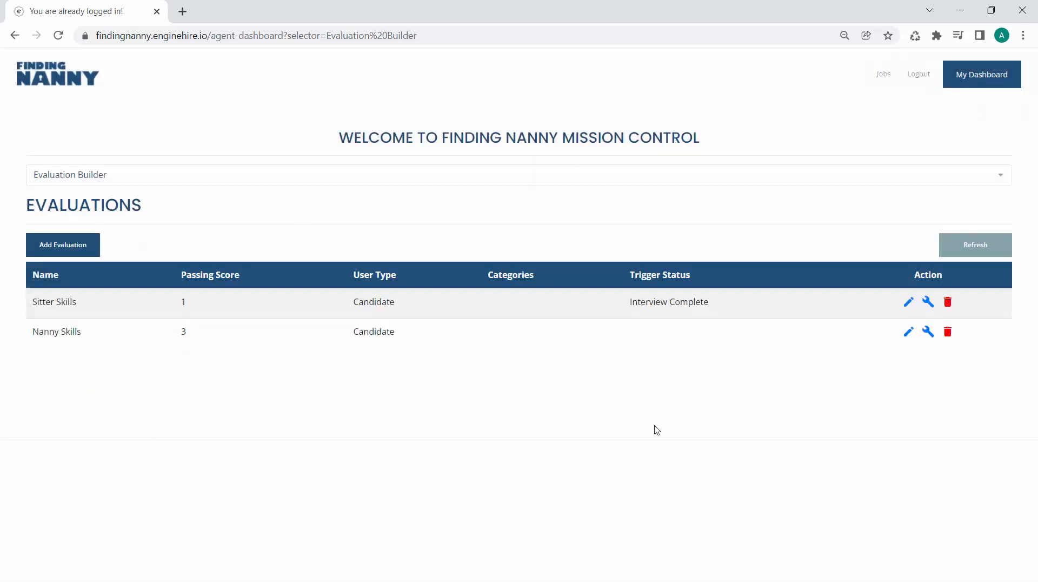
mouse_move(306, 269)
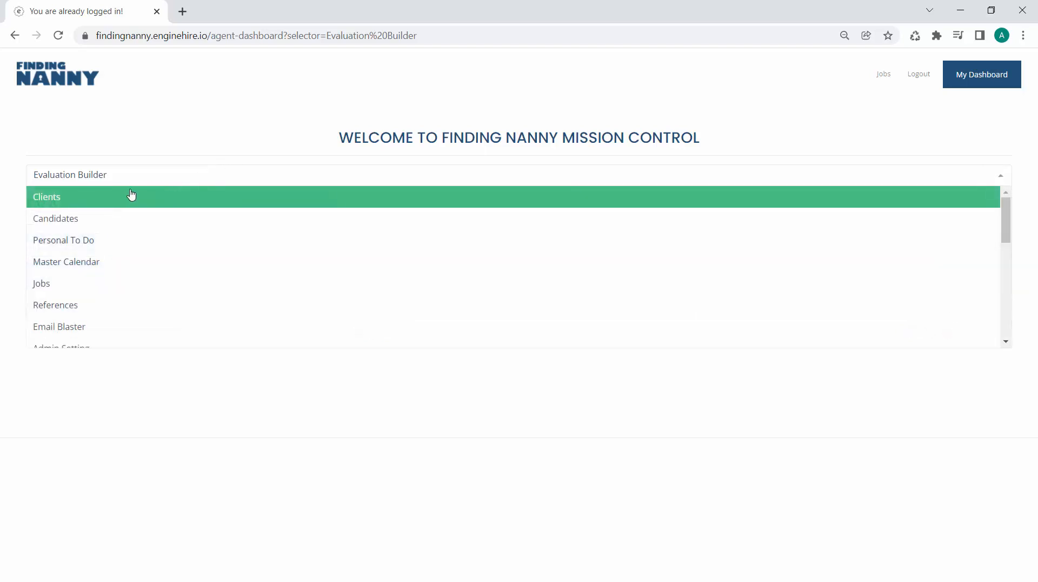
click(56, 218)
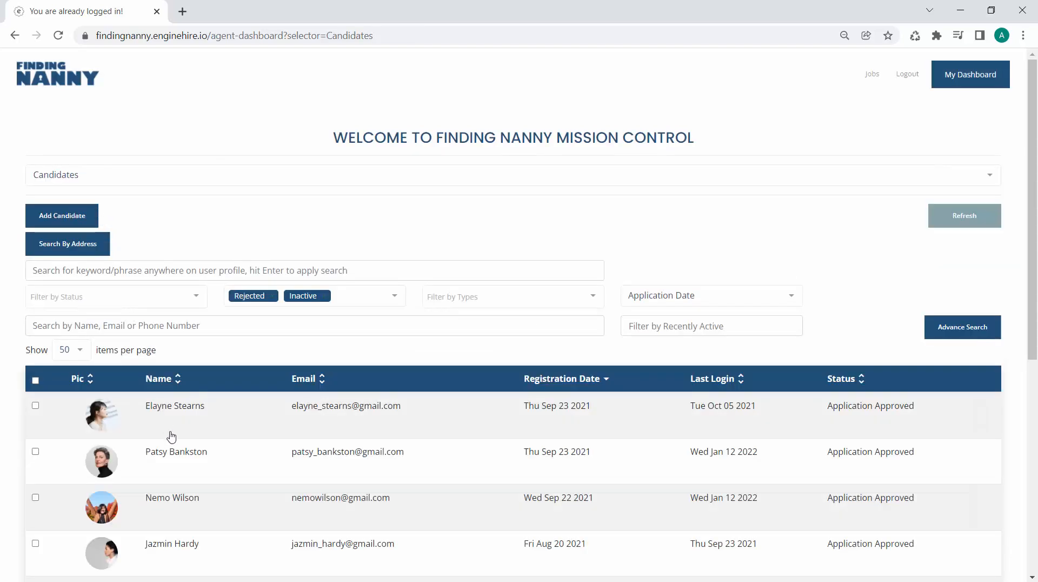
click(175, 405)
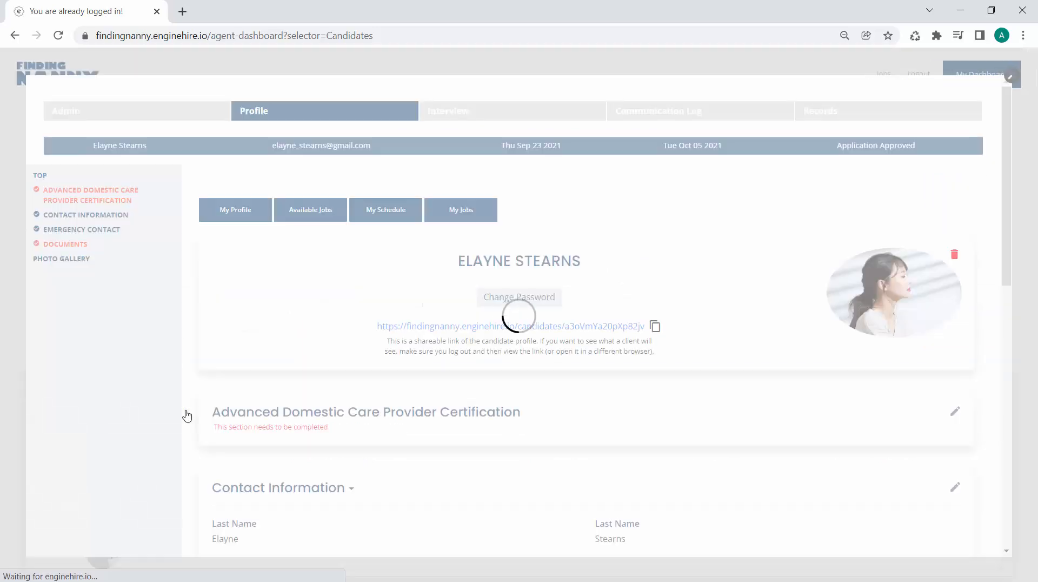
click(136, 110)
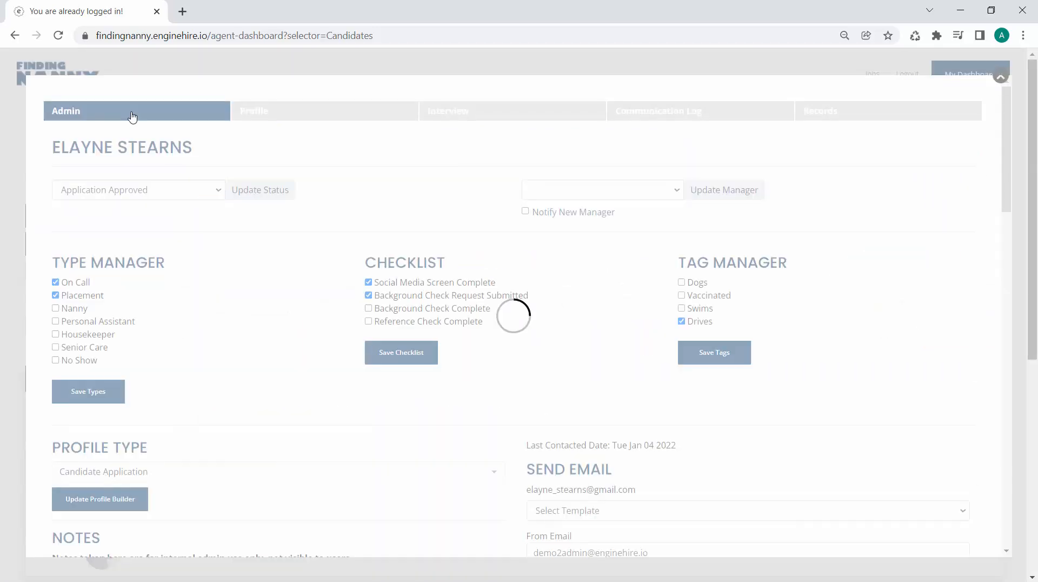
scroll(down, 3)
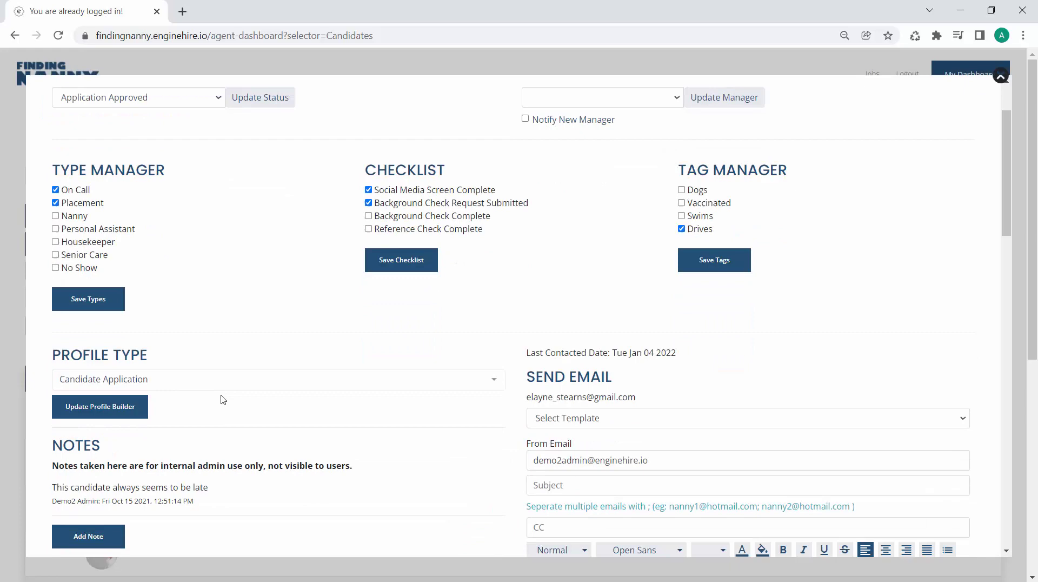
scroll(down, 3)
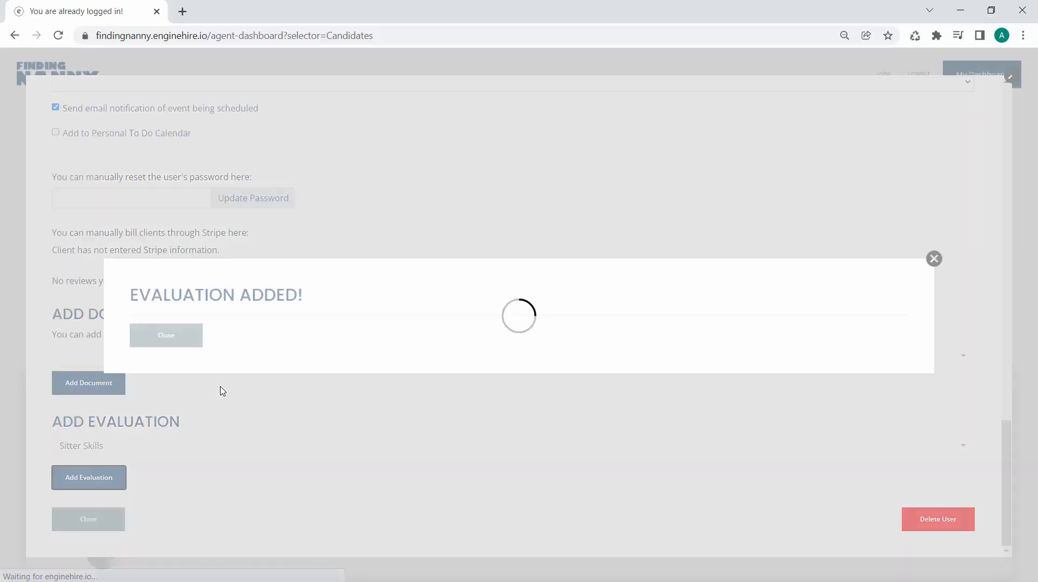
click(166, 334)
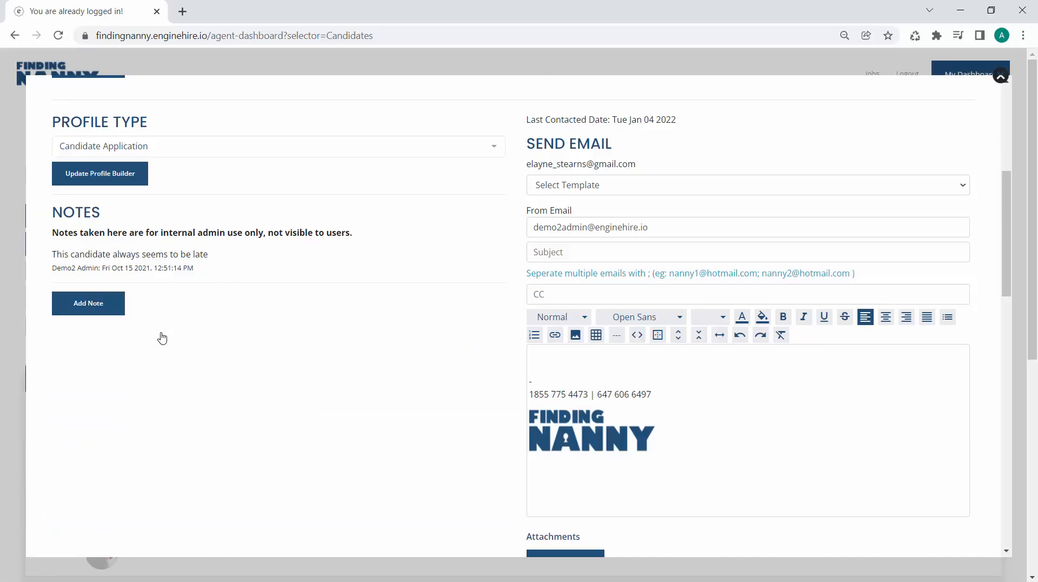
click(254, 111)
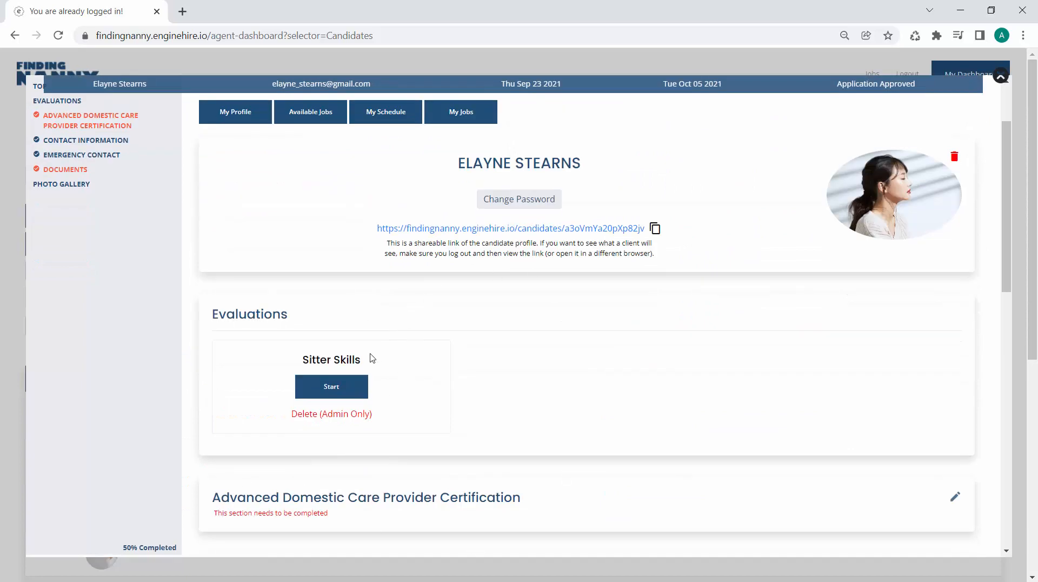
Step: Take Sitter Skills answering 'Call the cops' and 'Leave', submitting for Score 2 PASSED
click(331, 386)
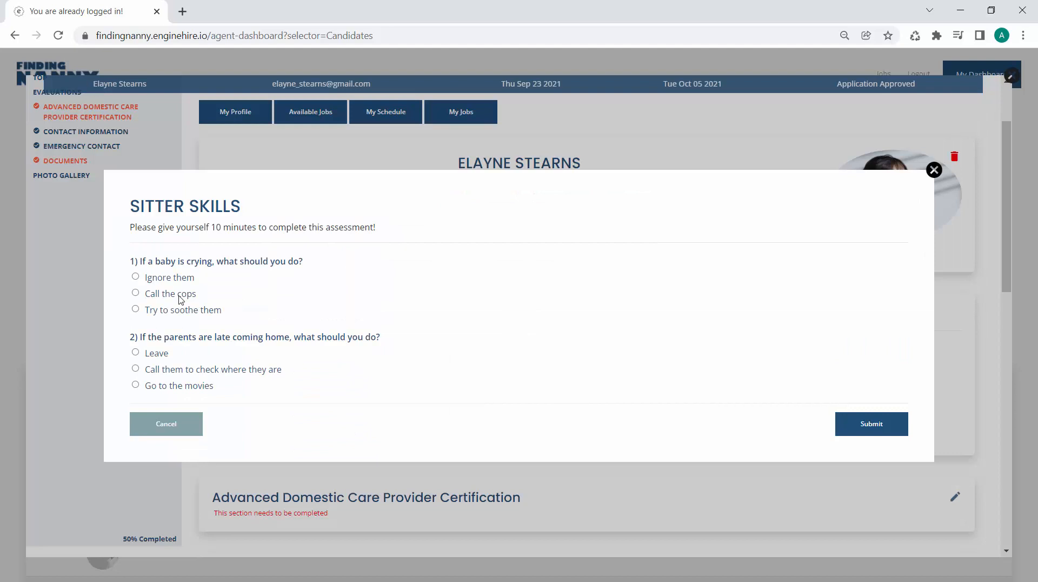
mouse_move(167, 298)
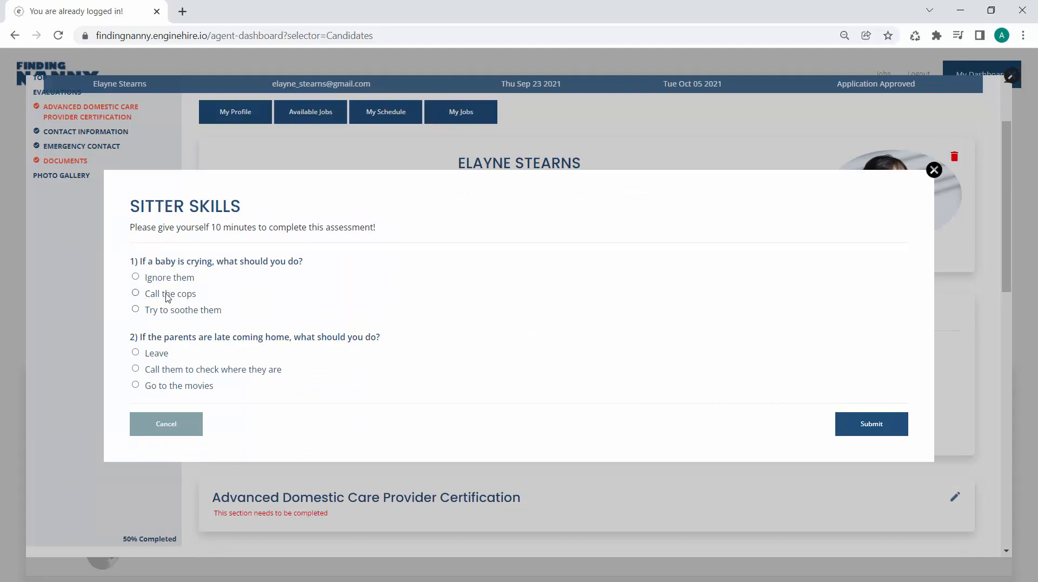
click(135, 293)
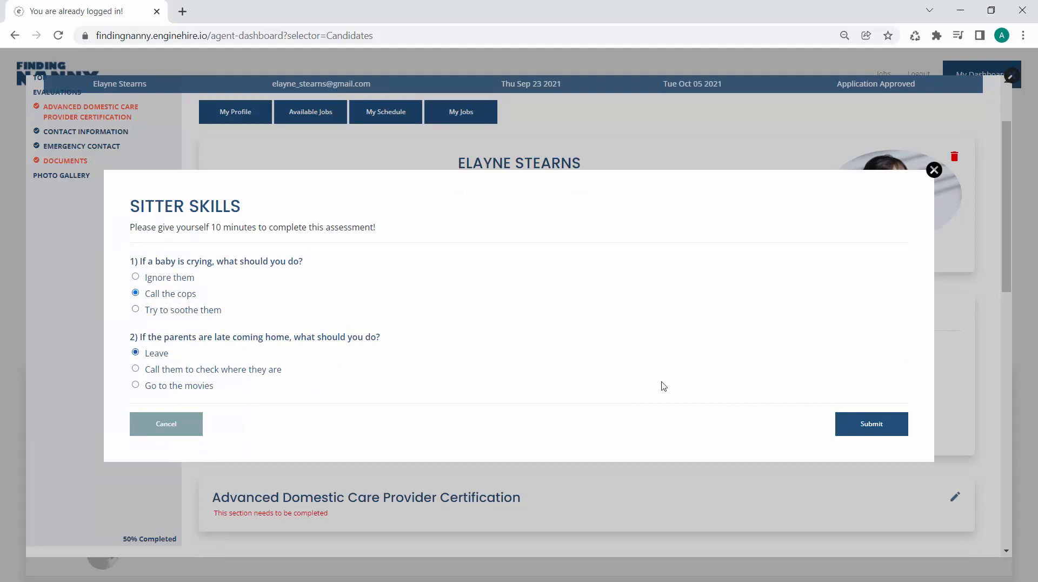
click(870, 423)
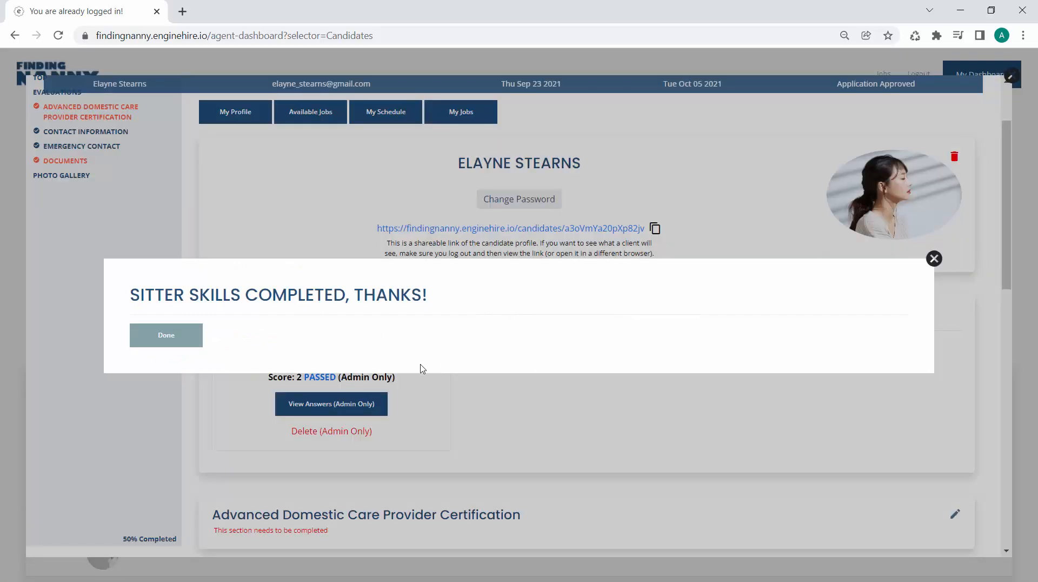
click(166, 334)
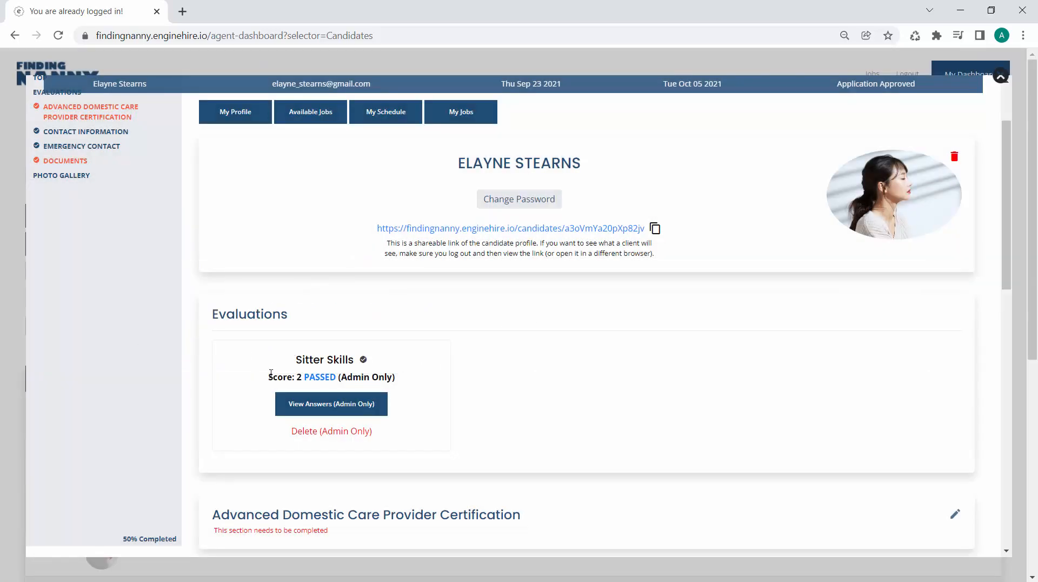
mouse_move(363, 409)
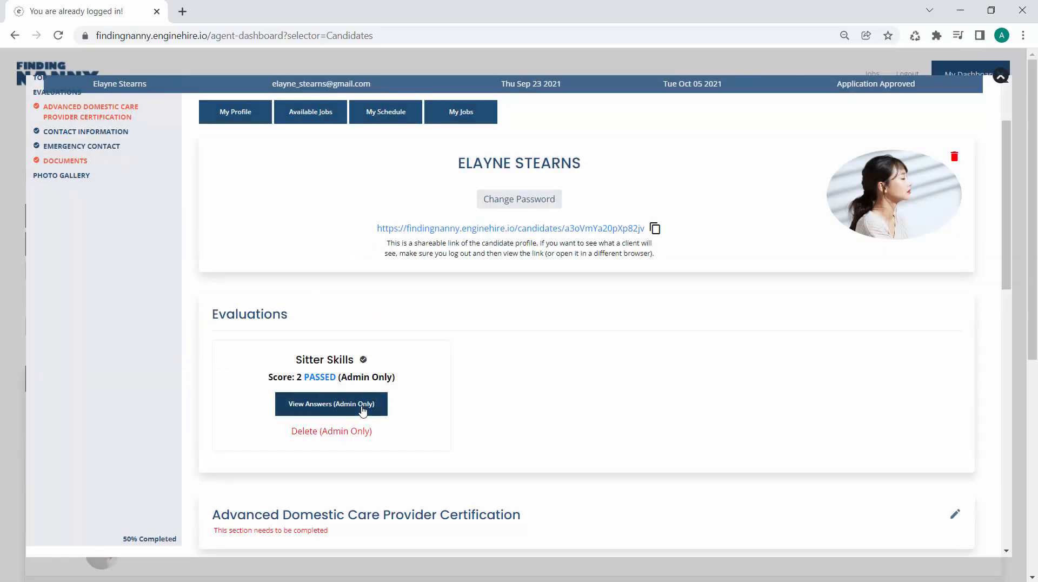
mouse_move(501, 377)
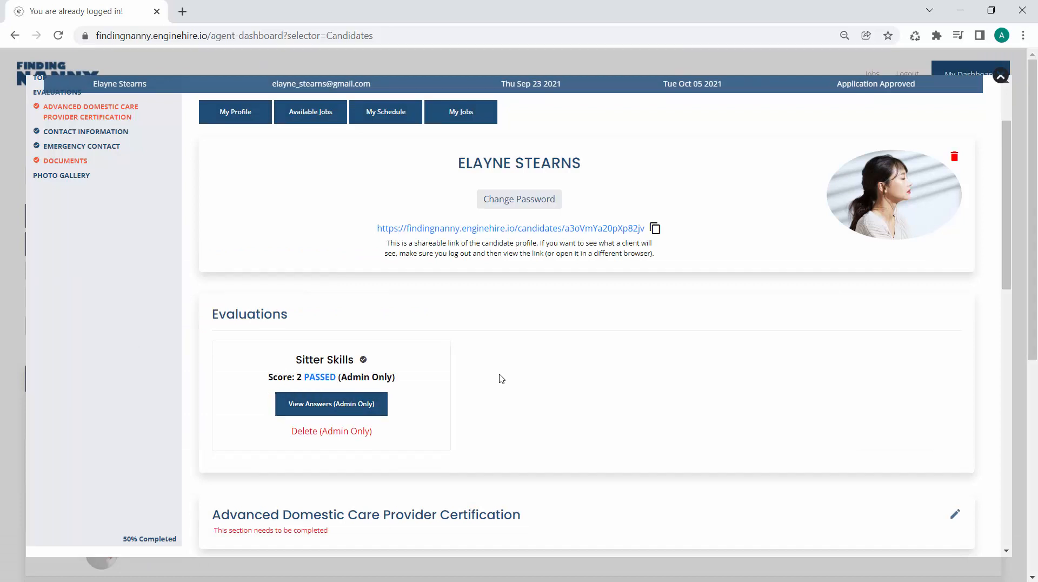